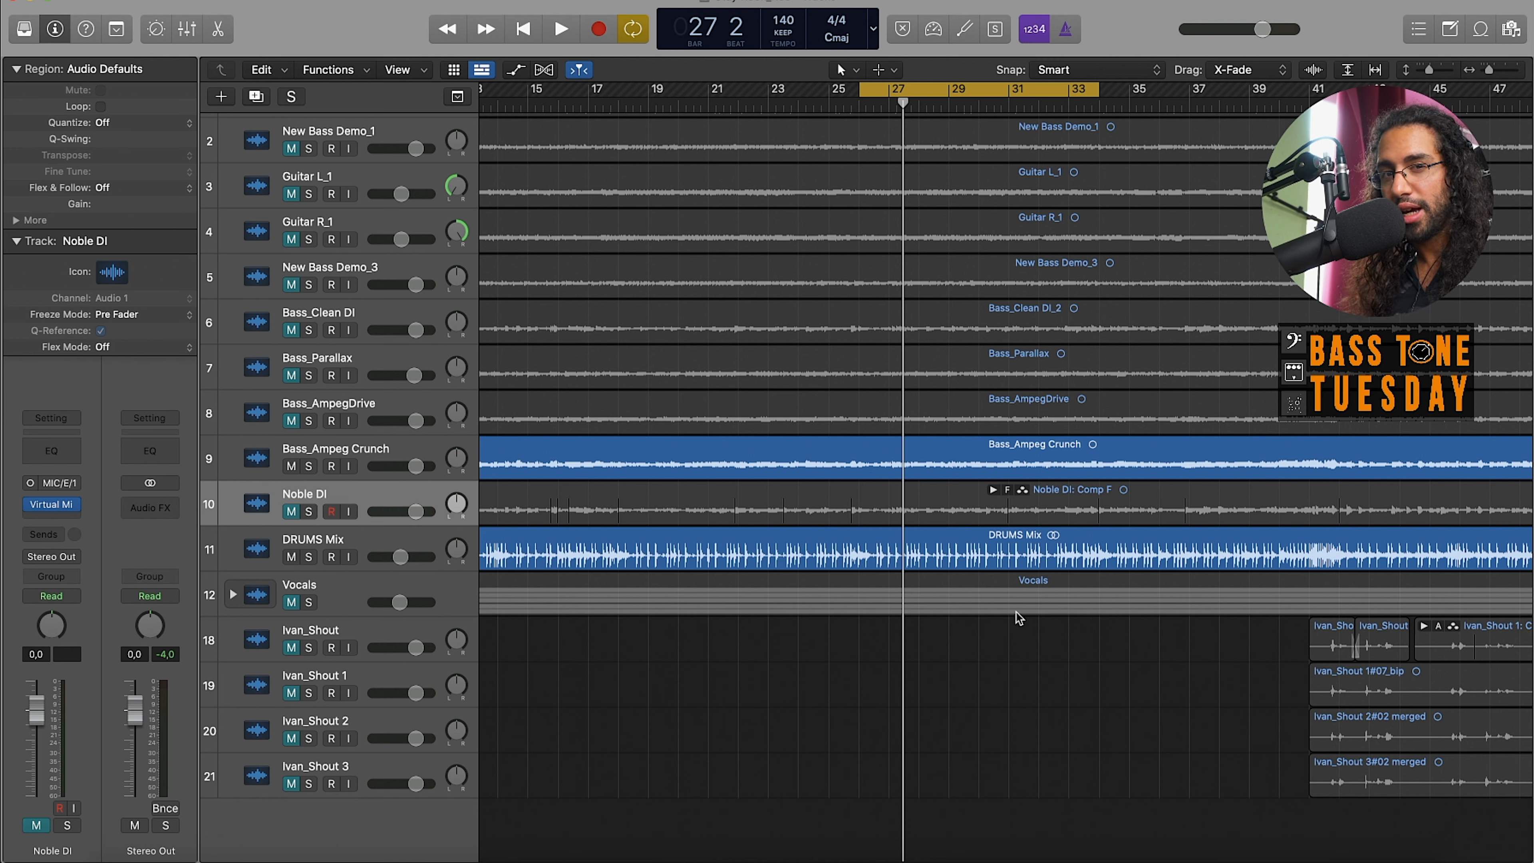
pyautogui.moveTo(813, 658)
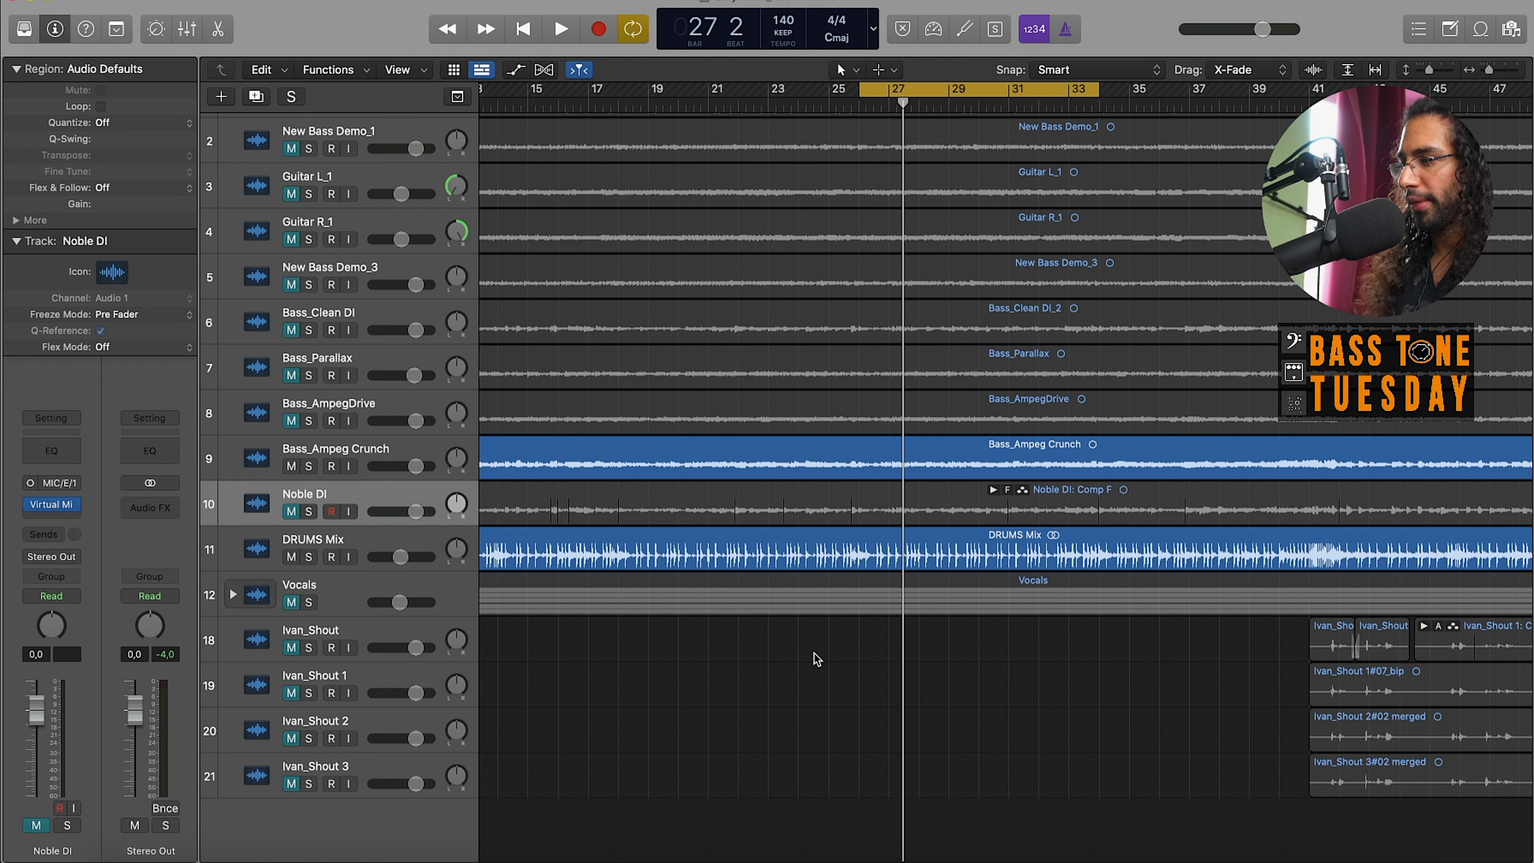
pyautogui.moveTo(707, 597)
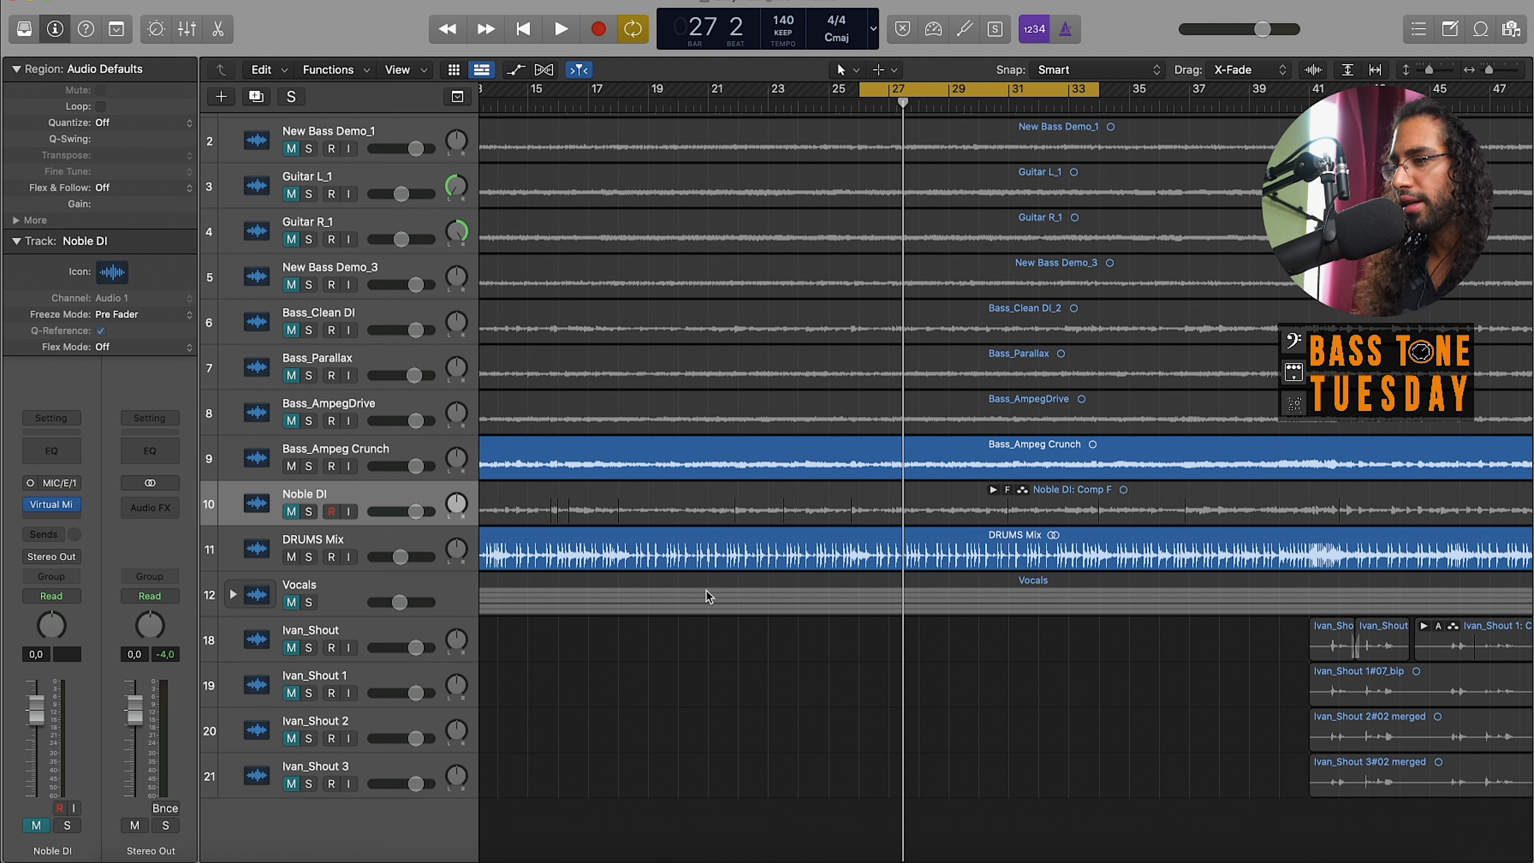
pyautogui.moveTo(893, 213)
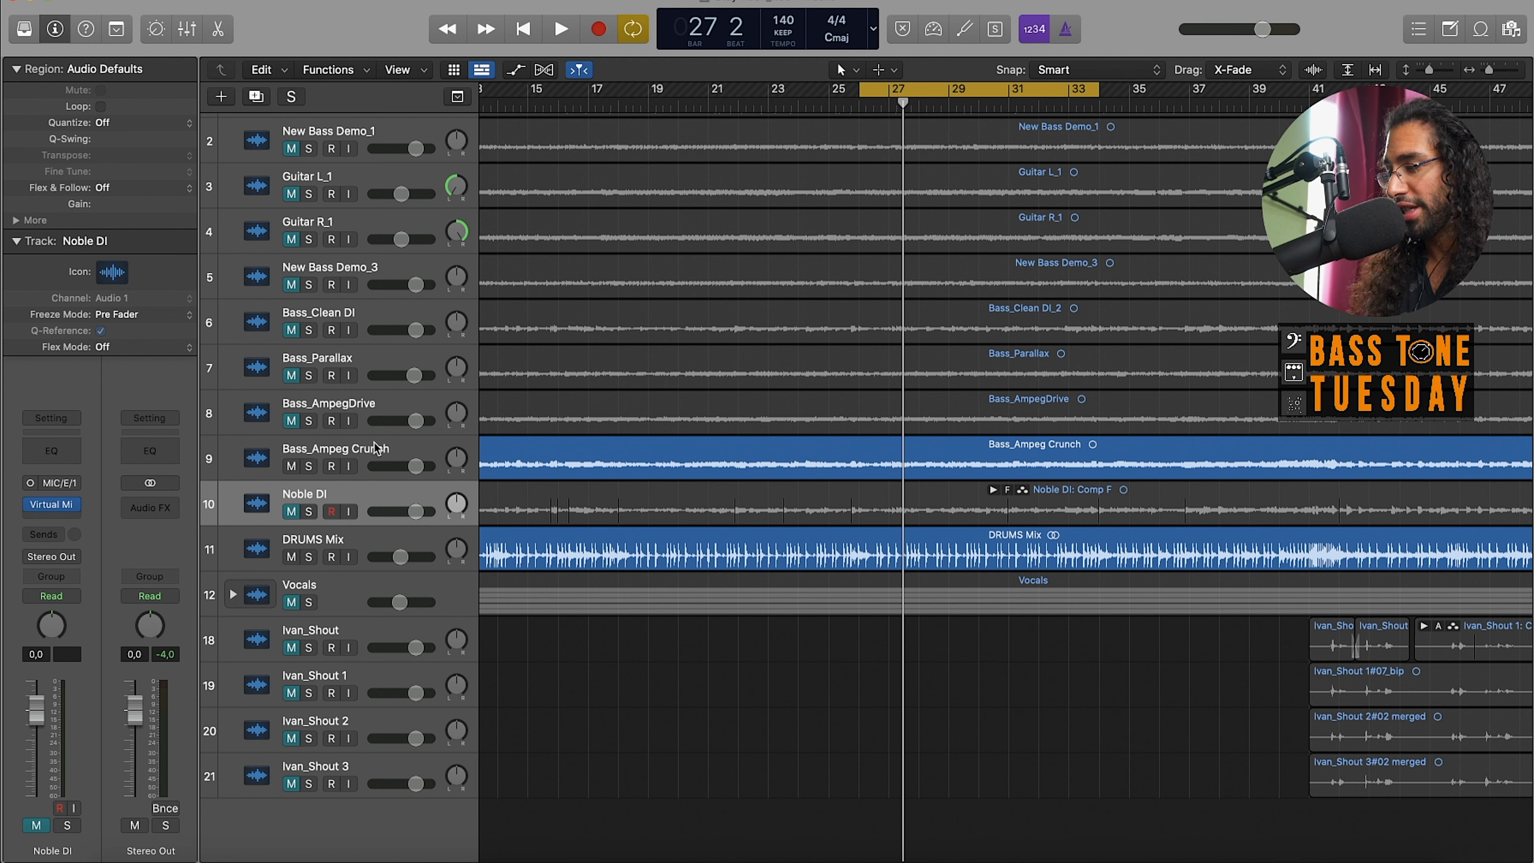
pyautogui.moveTo(375, 452)
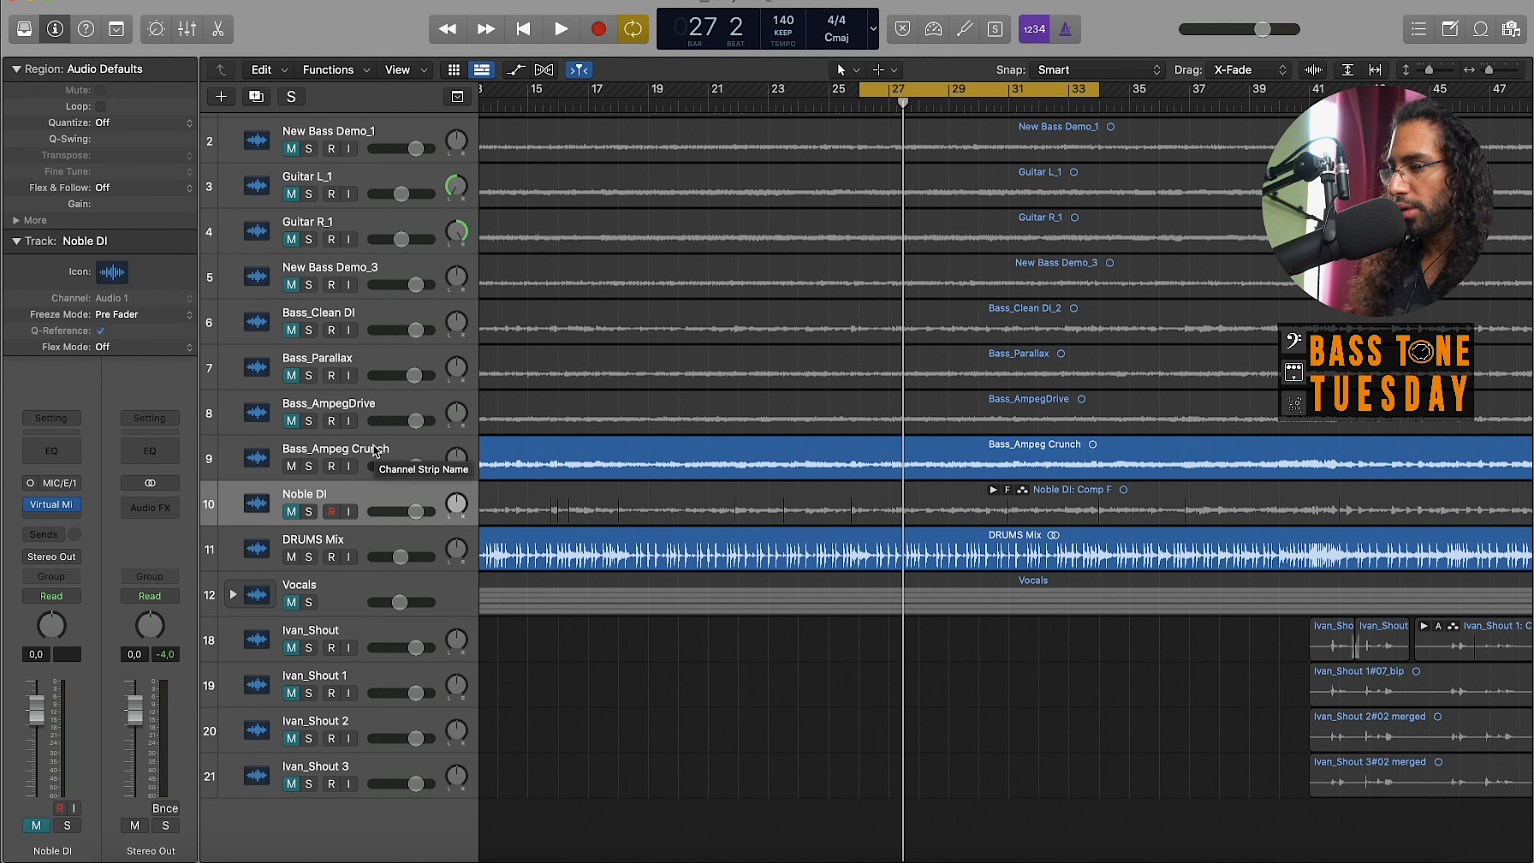
# - Make Bass_Ampeg Crunch the active track so its settings show in the inspector
pyautogui.click(336, 449)
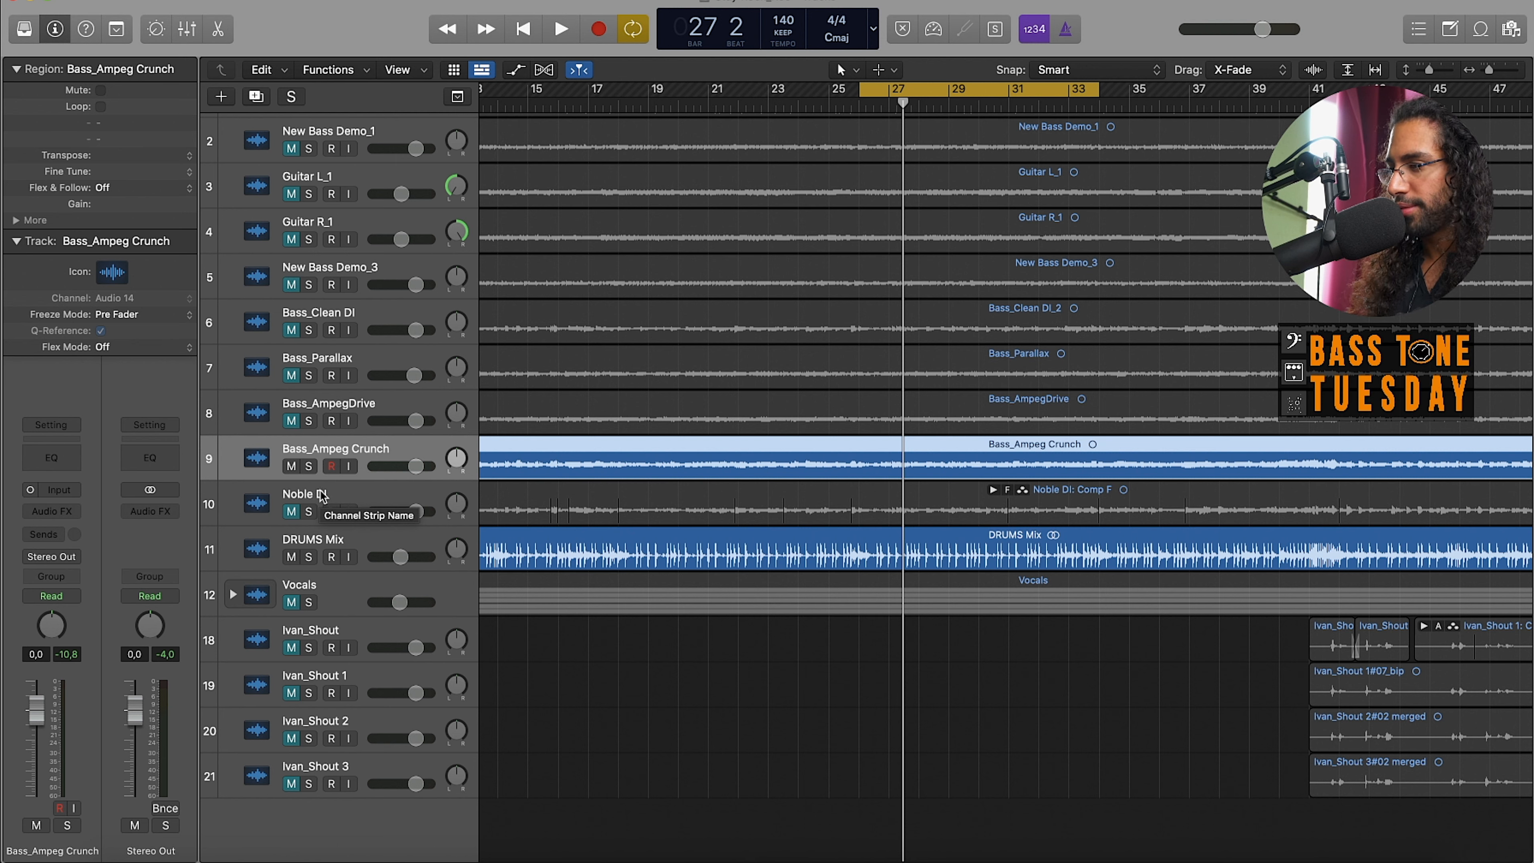
# - Audition the bass, then solo Bass_Ampeg Crunch and play it on its own from bar 26
pyautogui.click(560, 28)
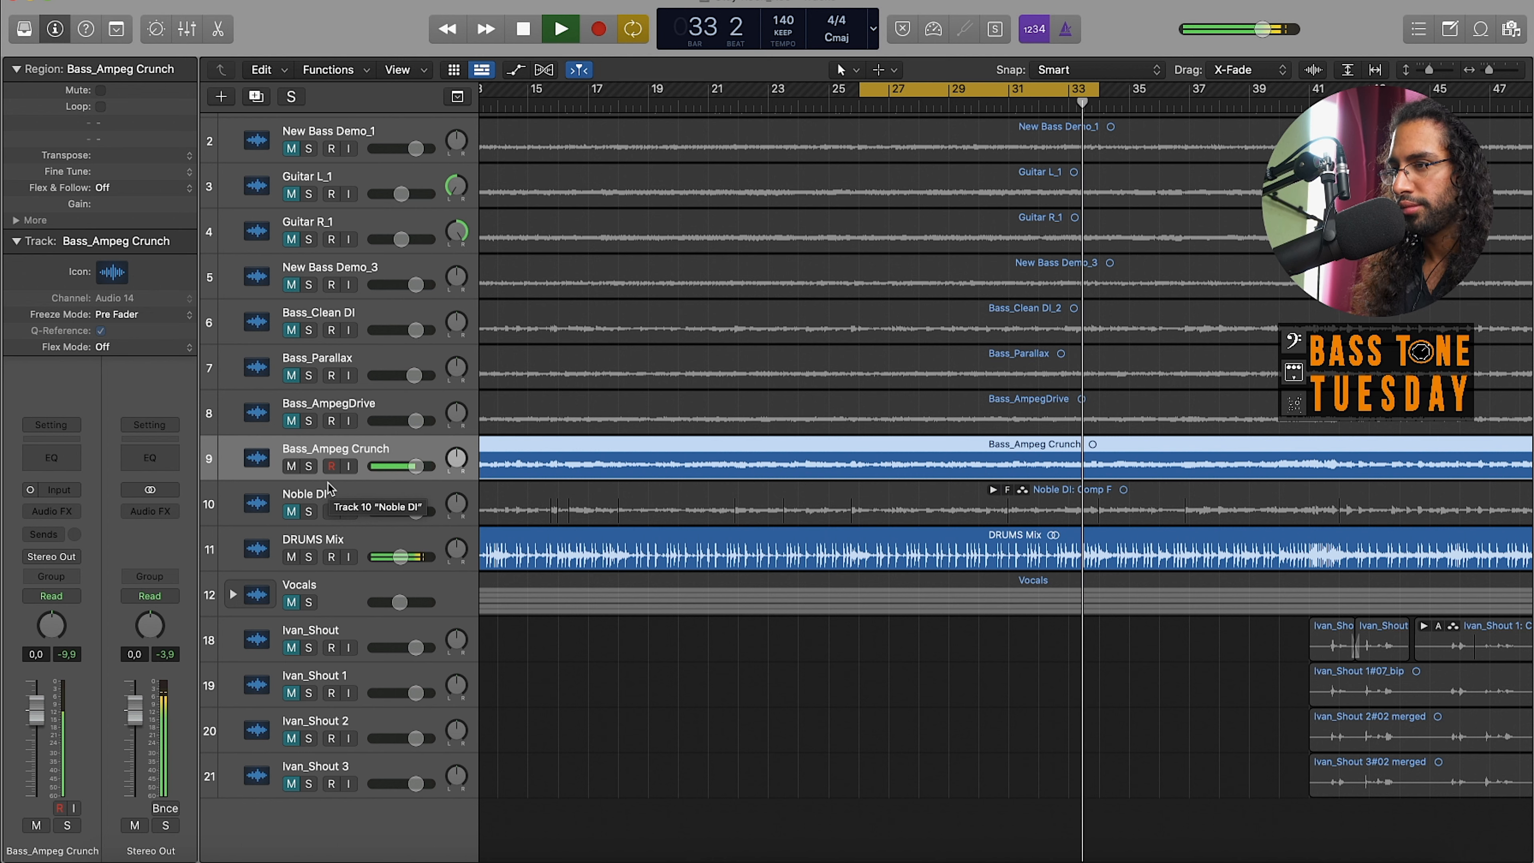
pyautogui.click(560, 29)
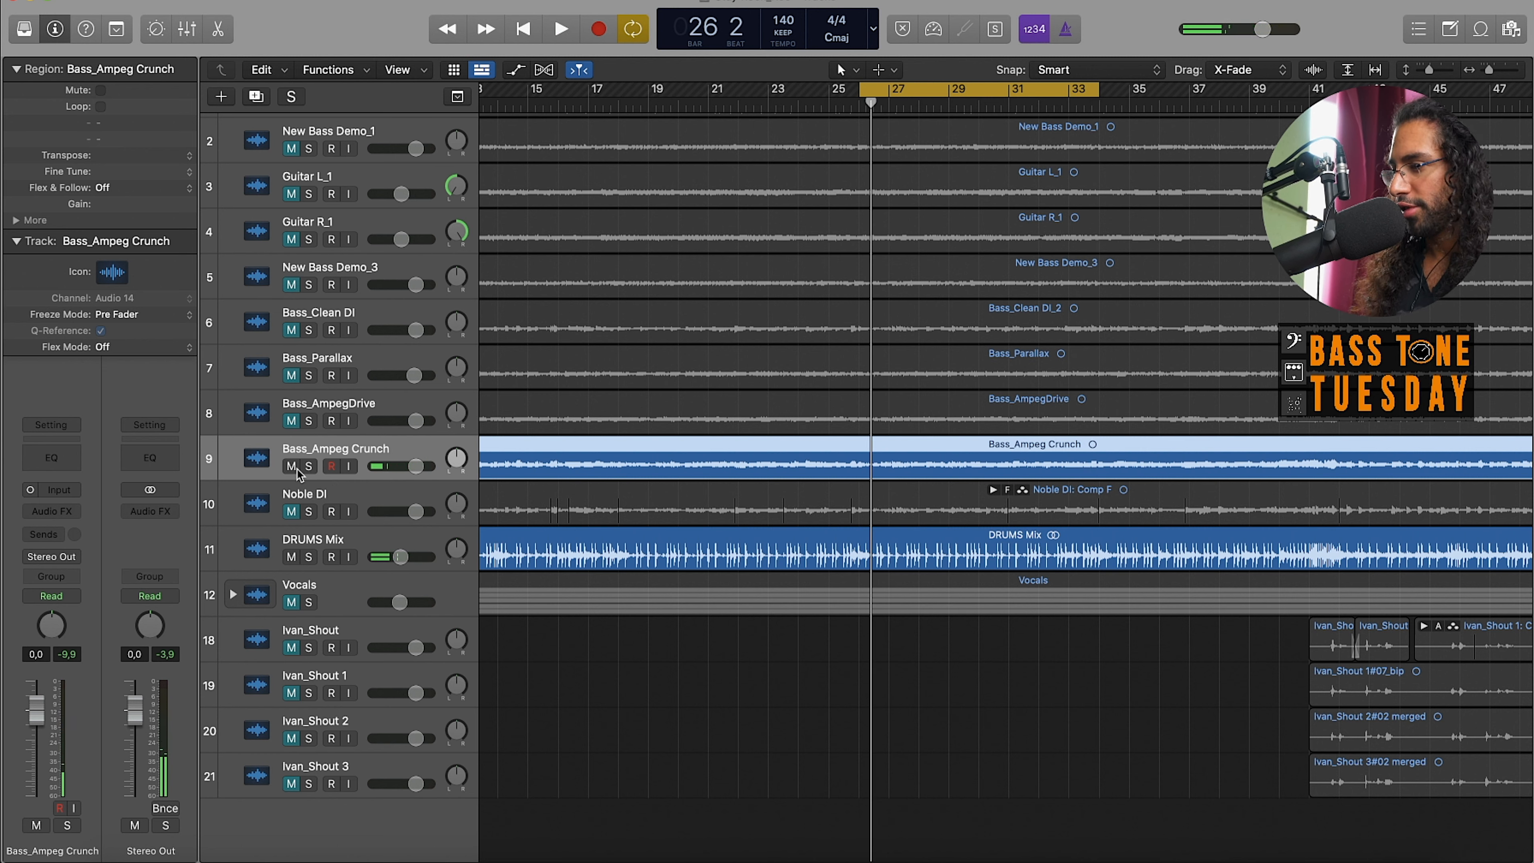
pyautogui.click(309, 466)
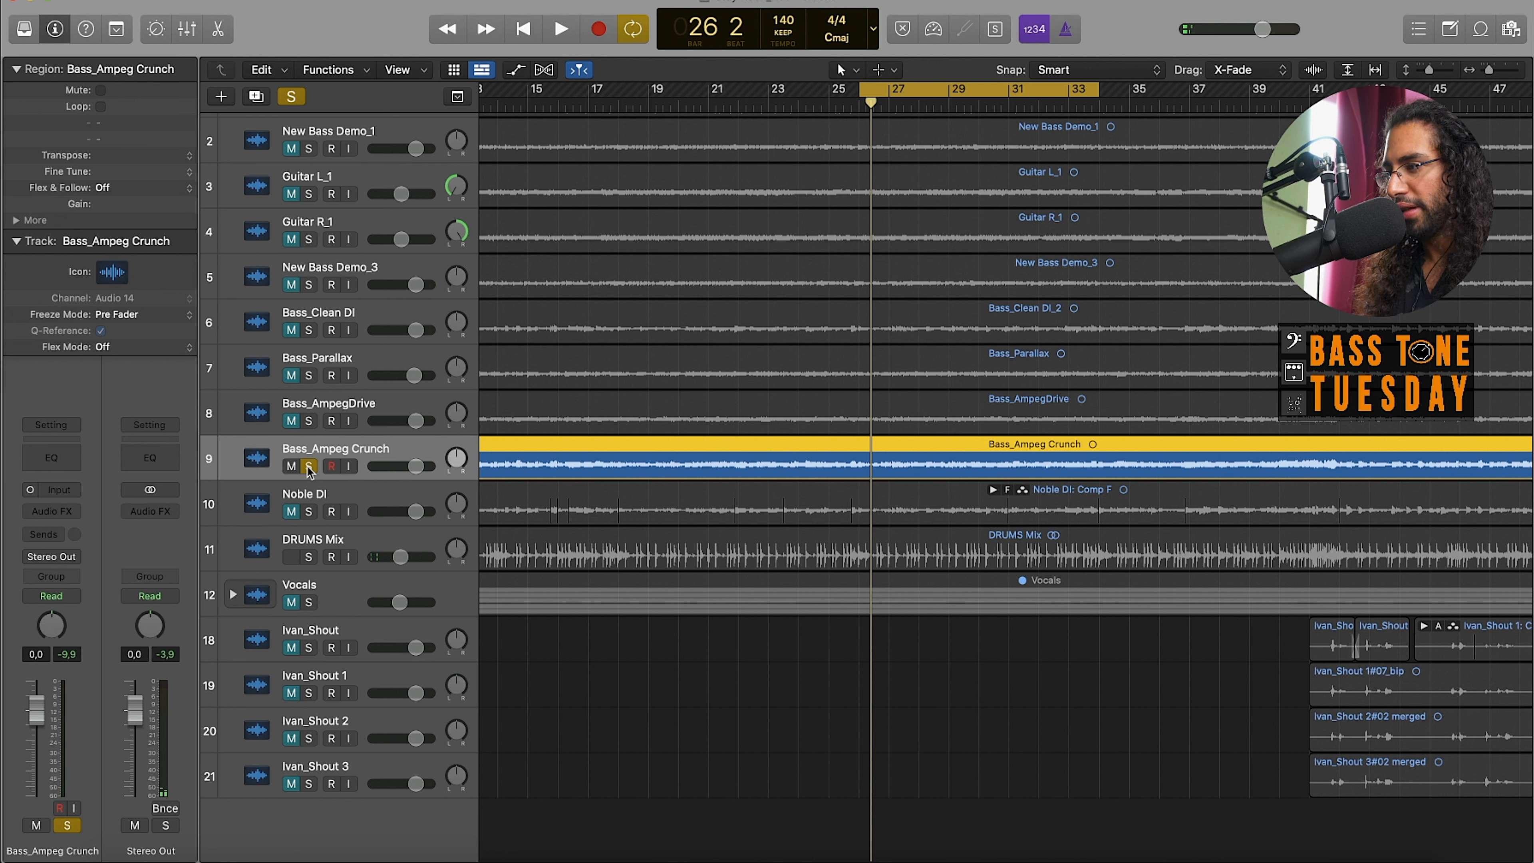
pyautogui.click(560, 29)
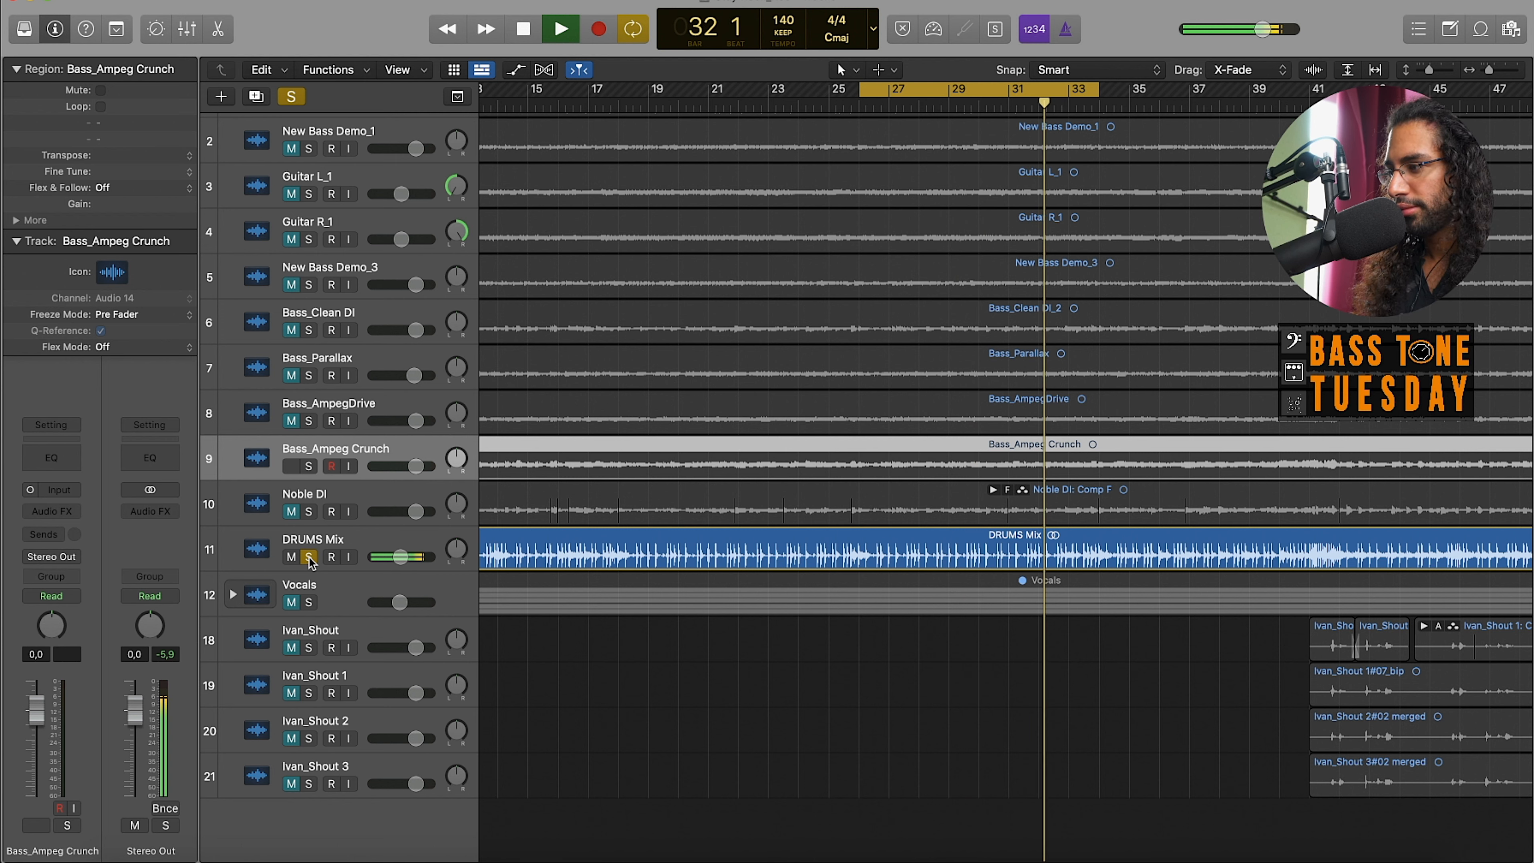
pyautogui.click(561, 28)
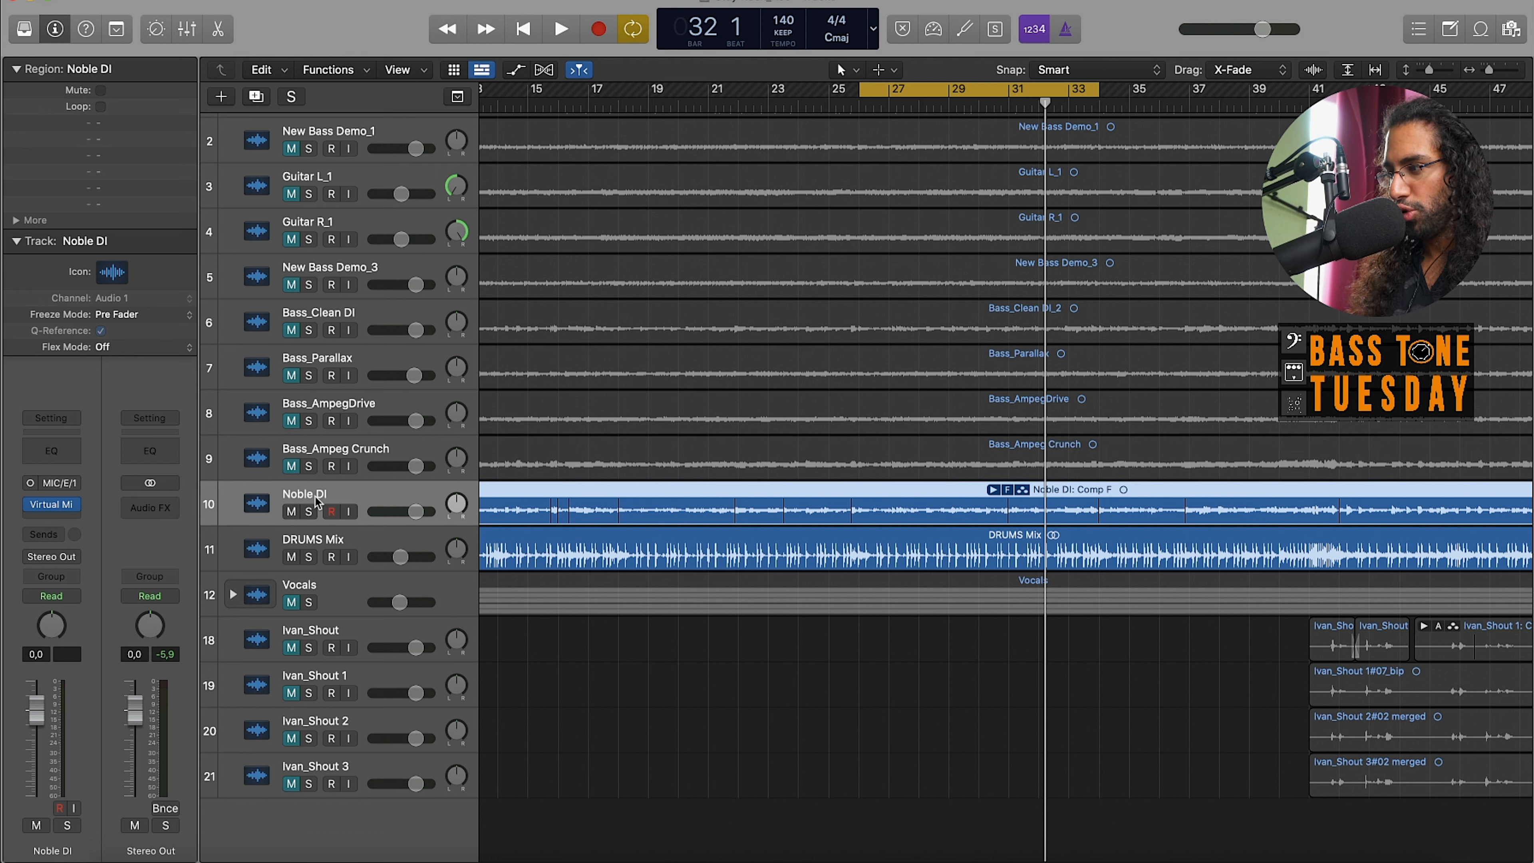
pyautogui.moveTo(921, 497)
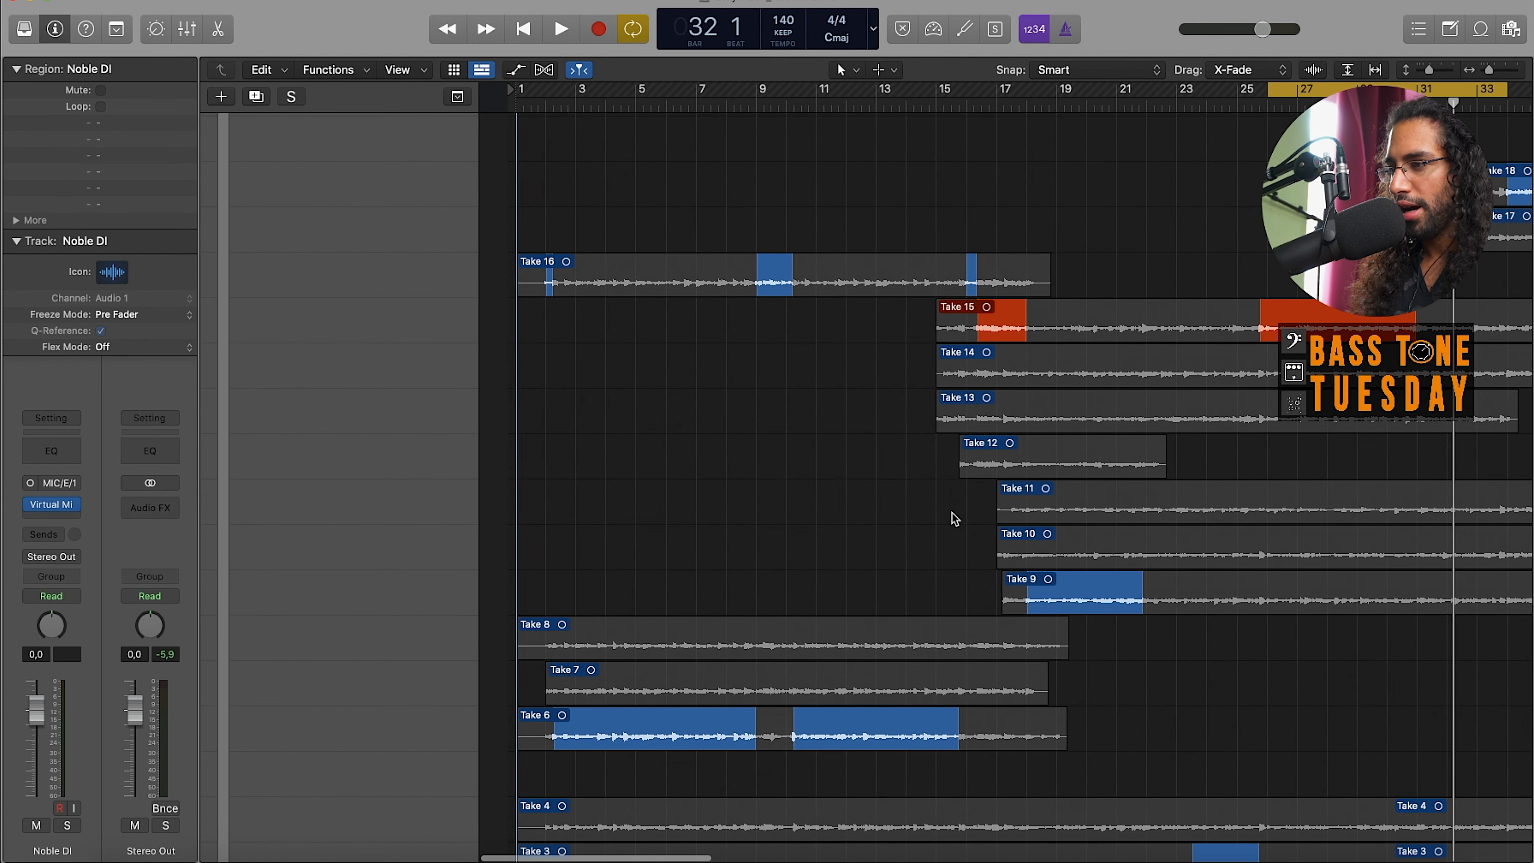
# - Scroll across and down the expanded Noble DI take folder to view its numbered takes
pyautogui.hscroll(3)
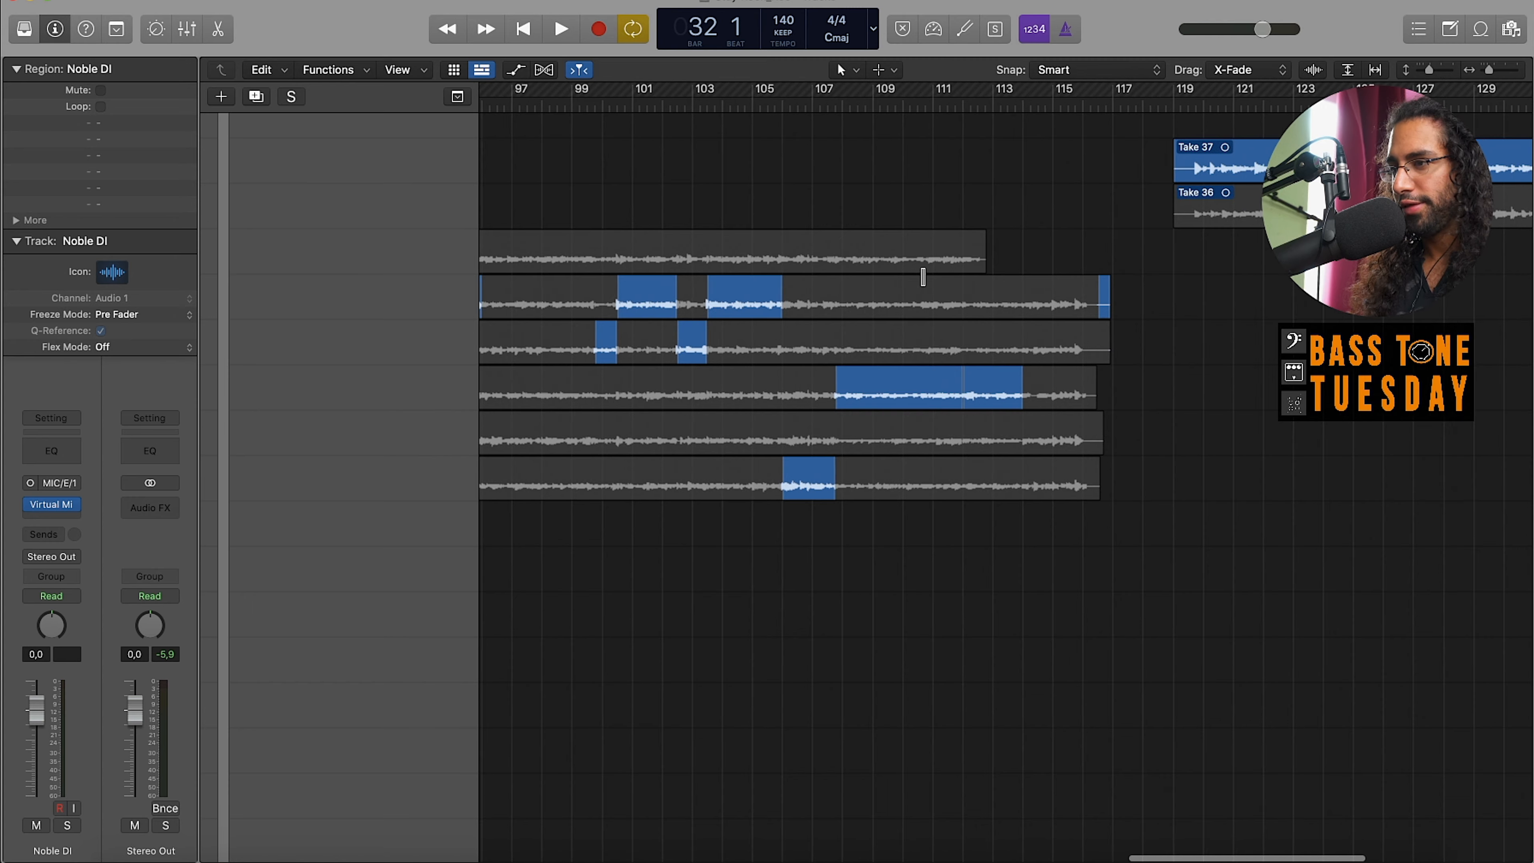
pyautogui.hscroll(3)
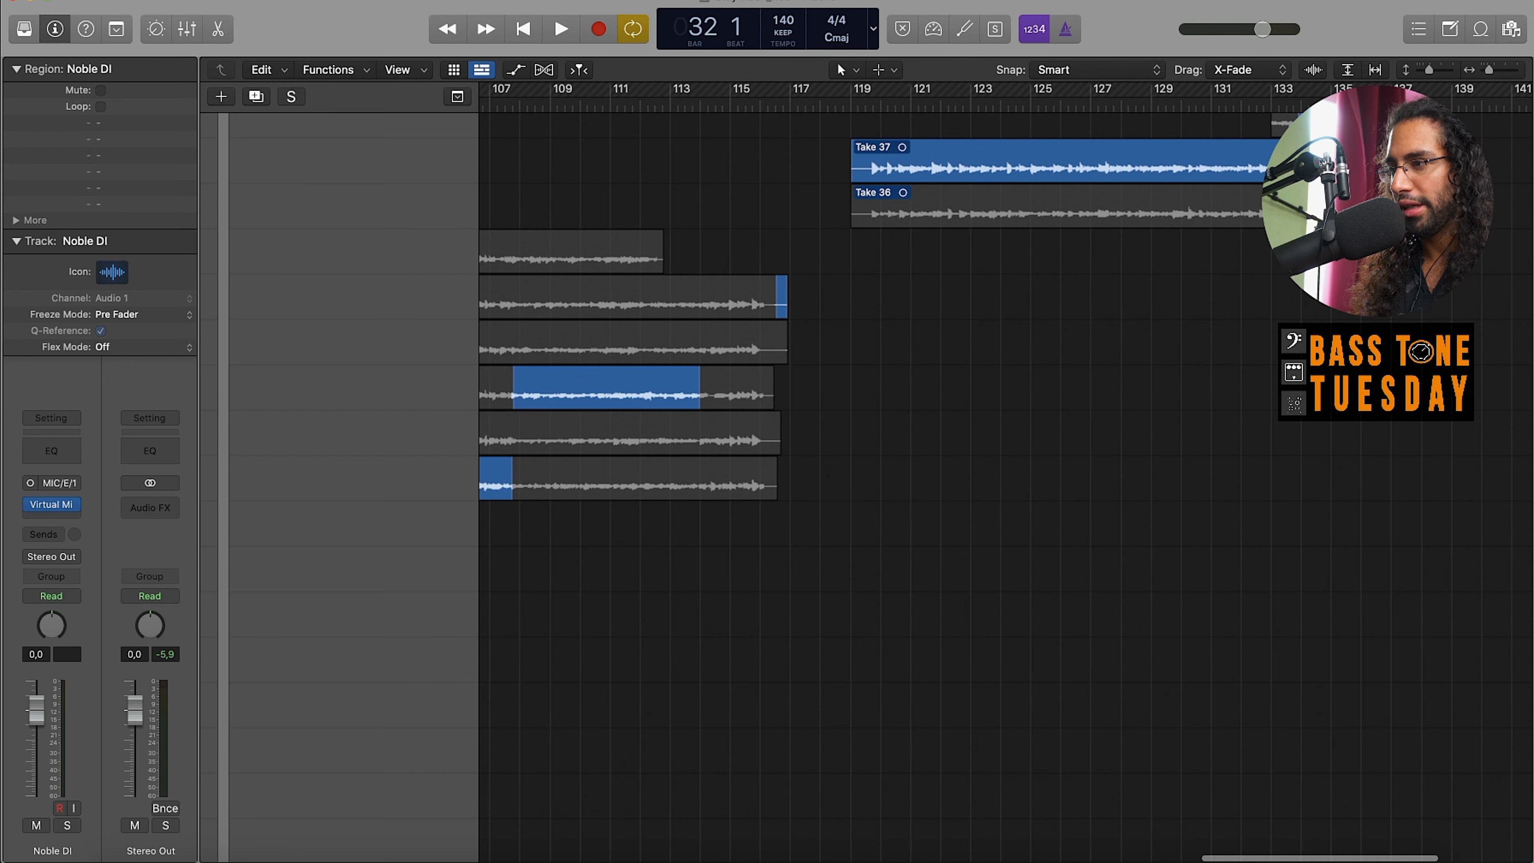
pyautogui.hscroll(-3)
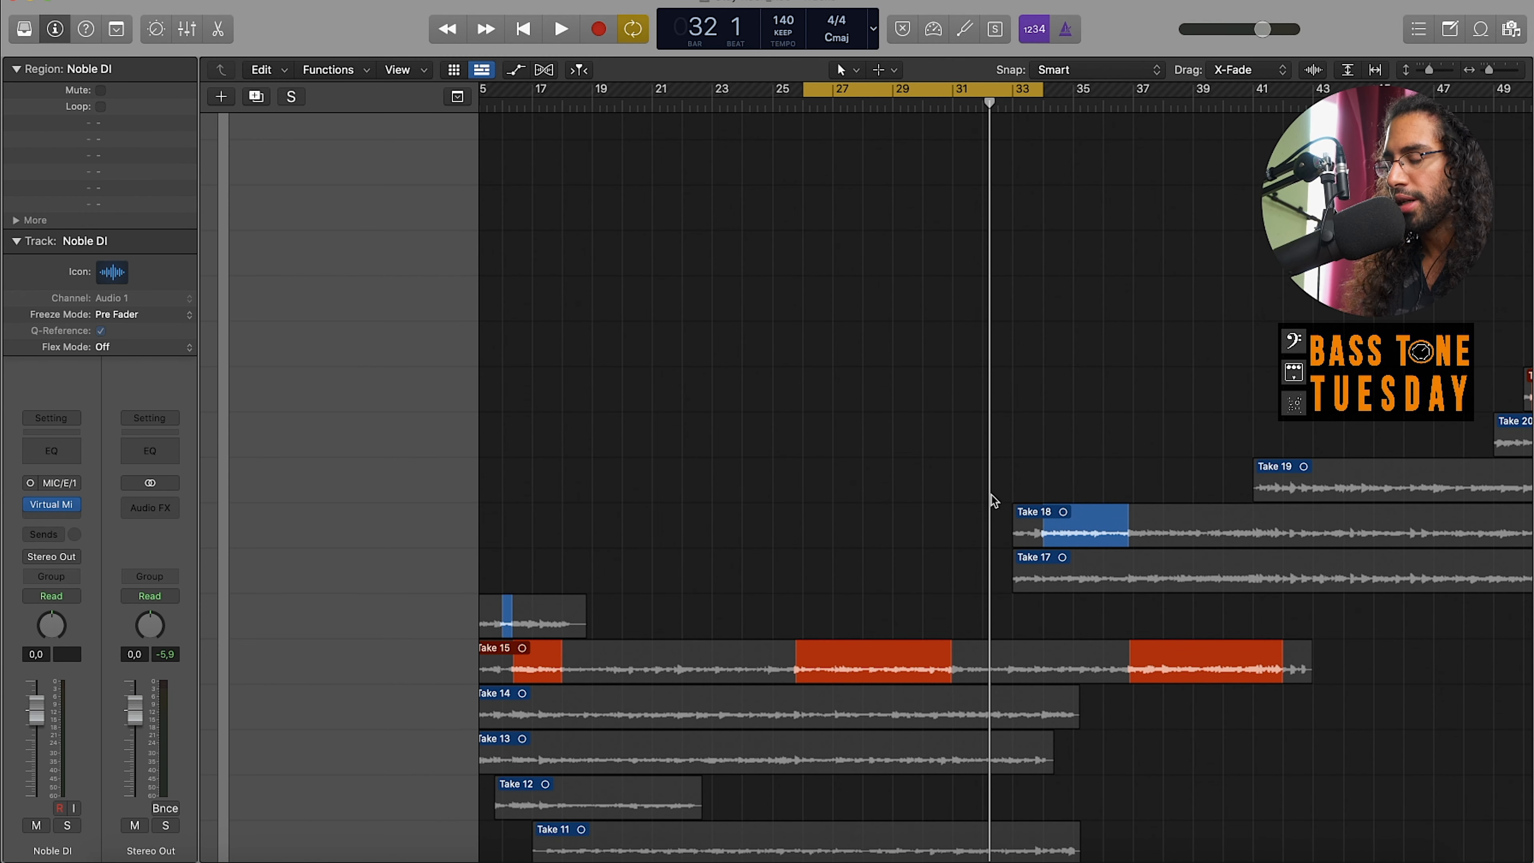
pyautogui.scroll(-3)
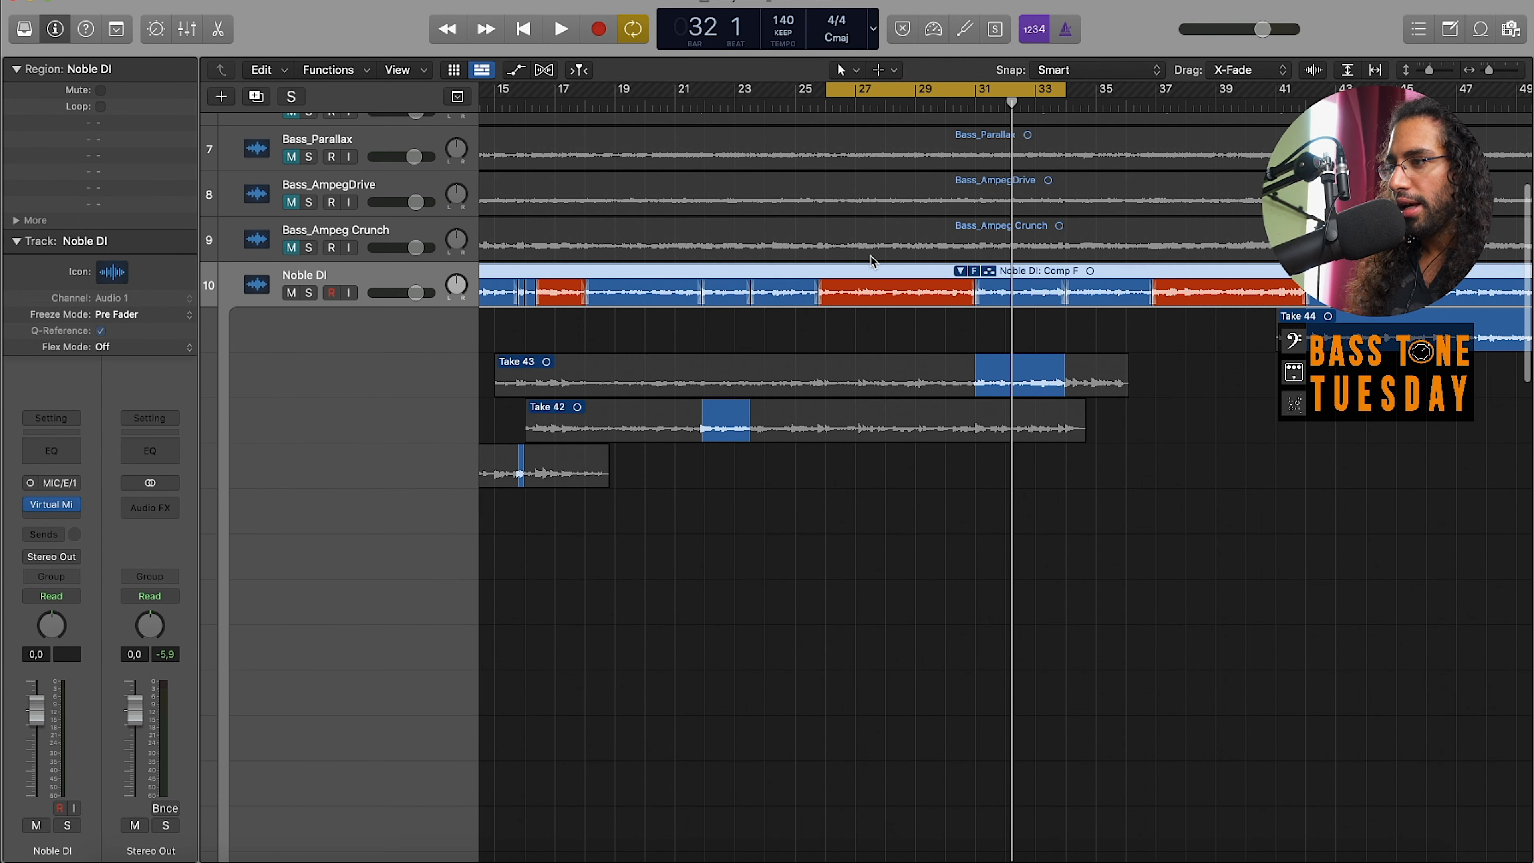
# - Play Take 15 in the Audio Track Editor with Take 14's section comped around bars 27–31
pyautogui.click(831, 101)
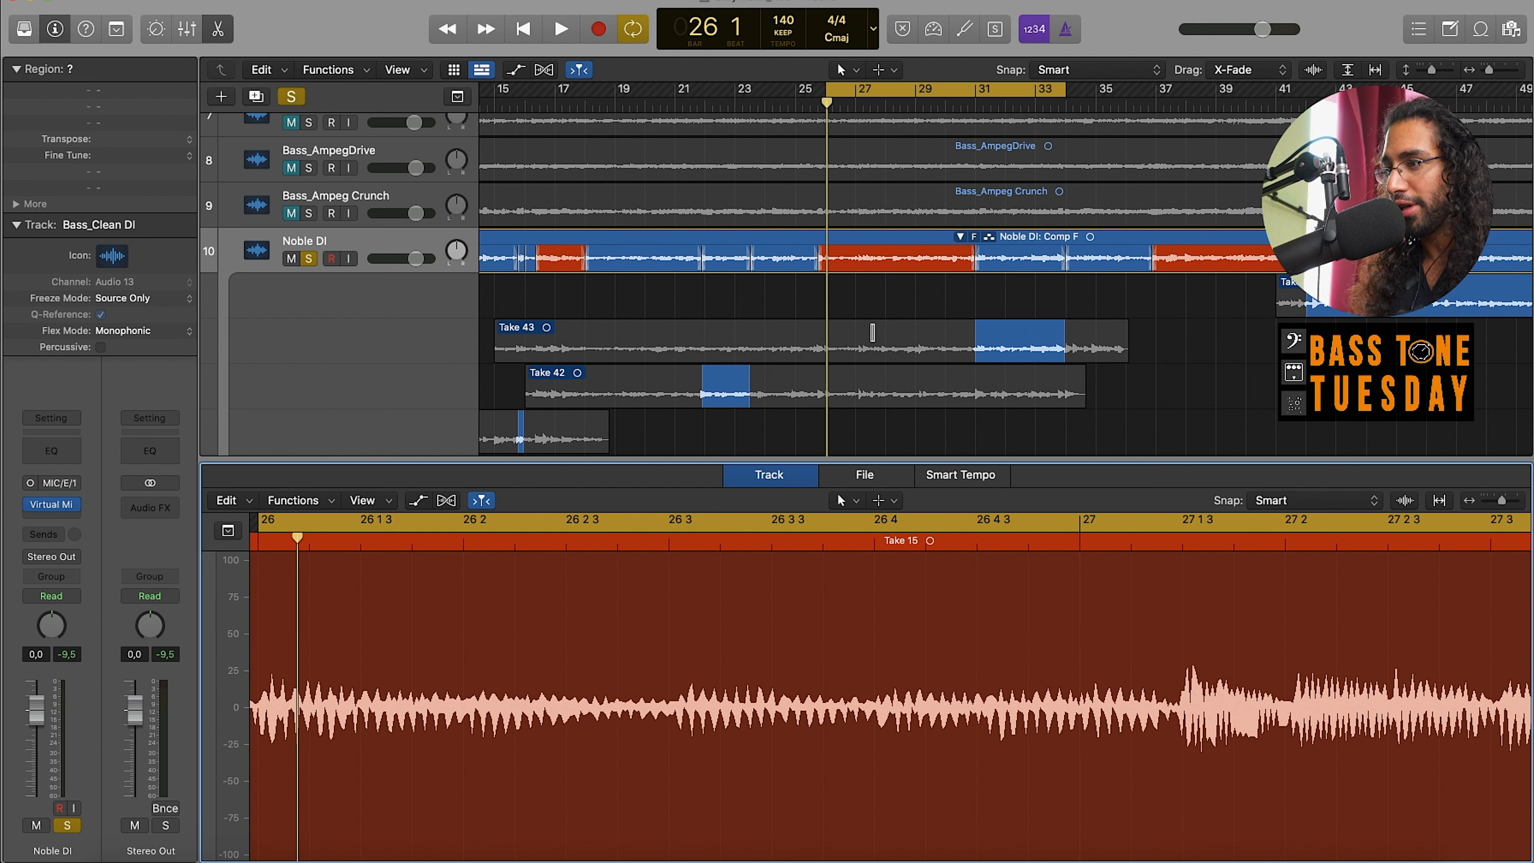
pyautogui.click(559, 29)
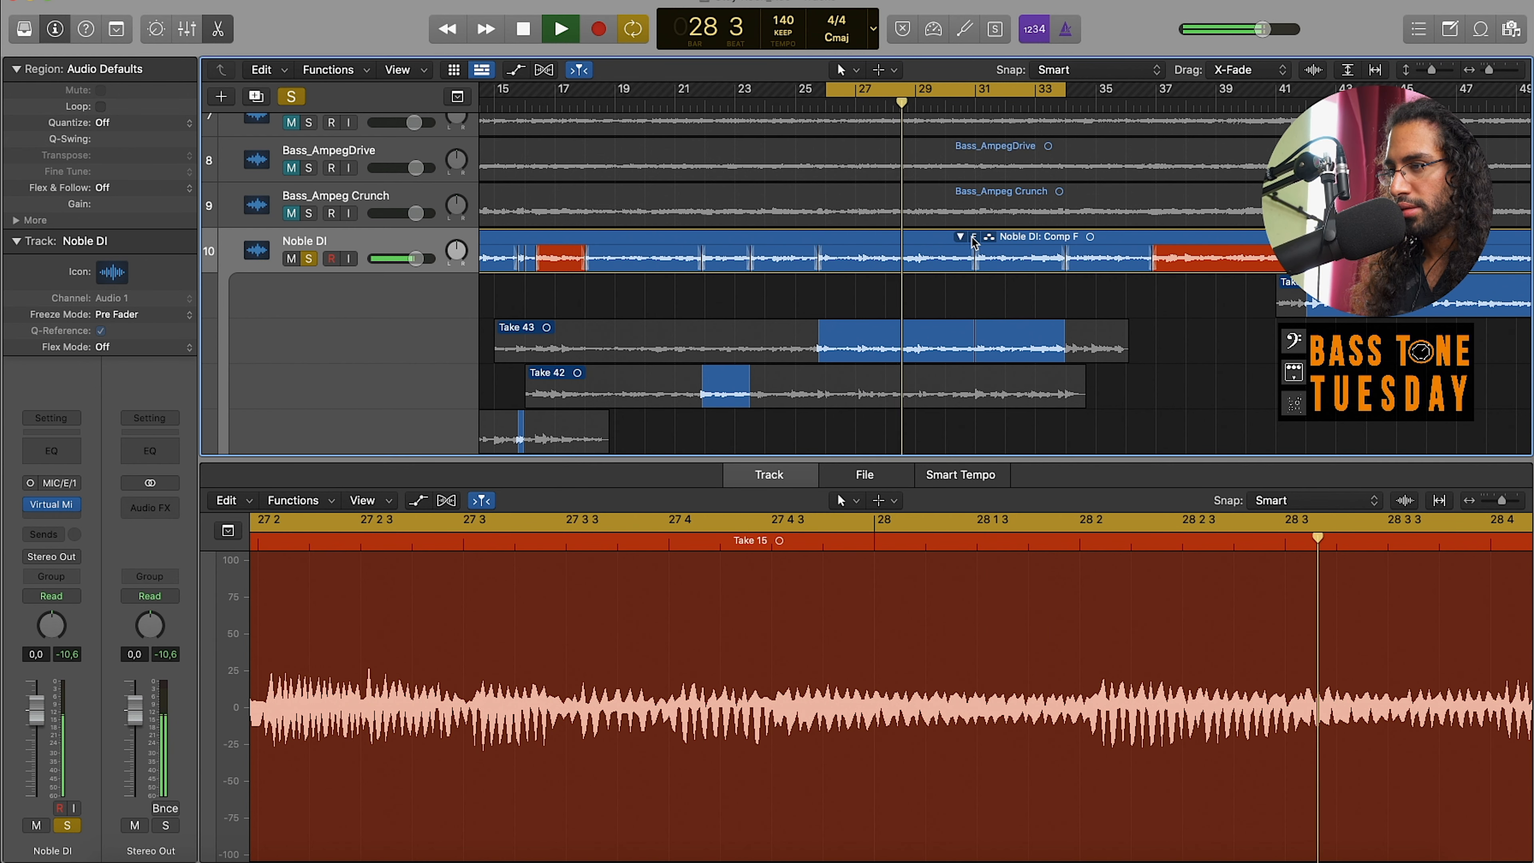
pyautogui.click(960, 236)
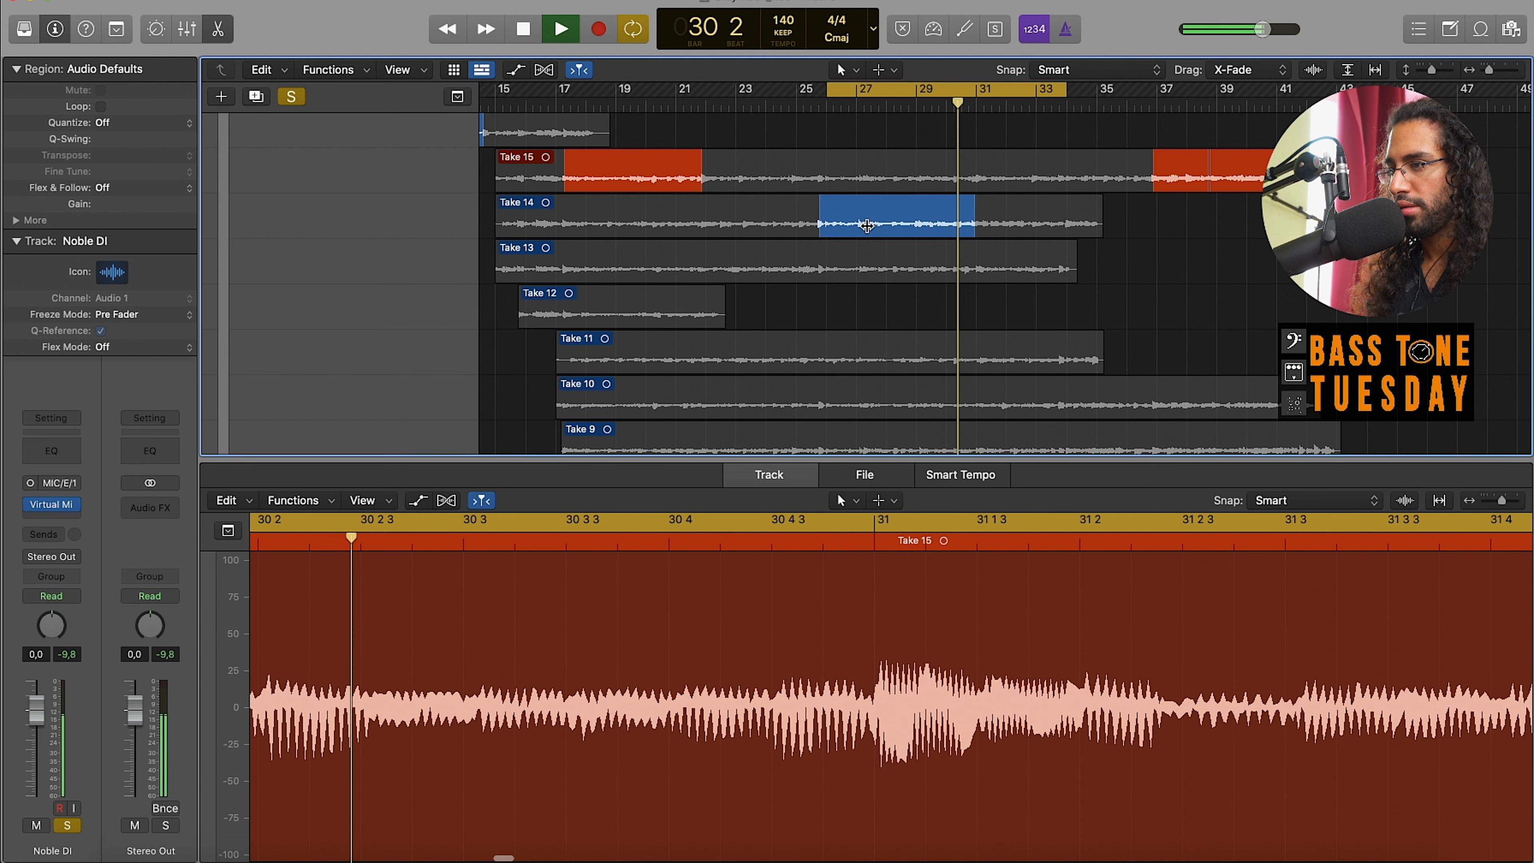
# - Stop playback and load Take 10 into the editor from the bottom of the take folder
pyautogui.click(521, 28)
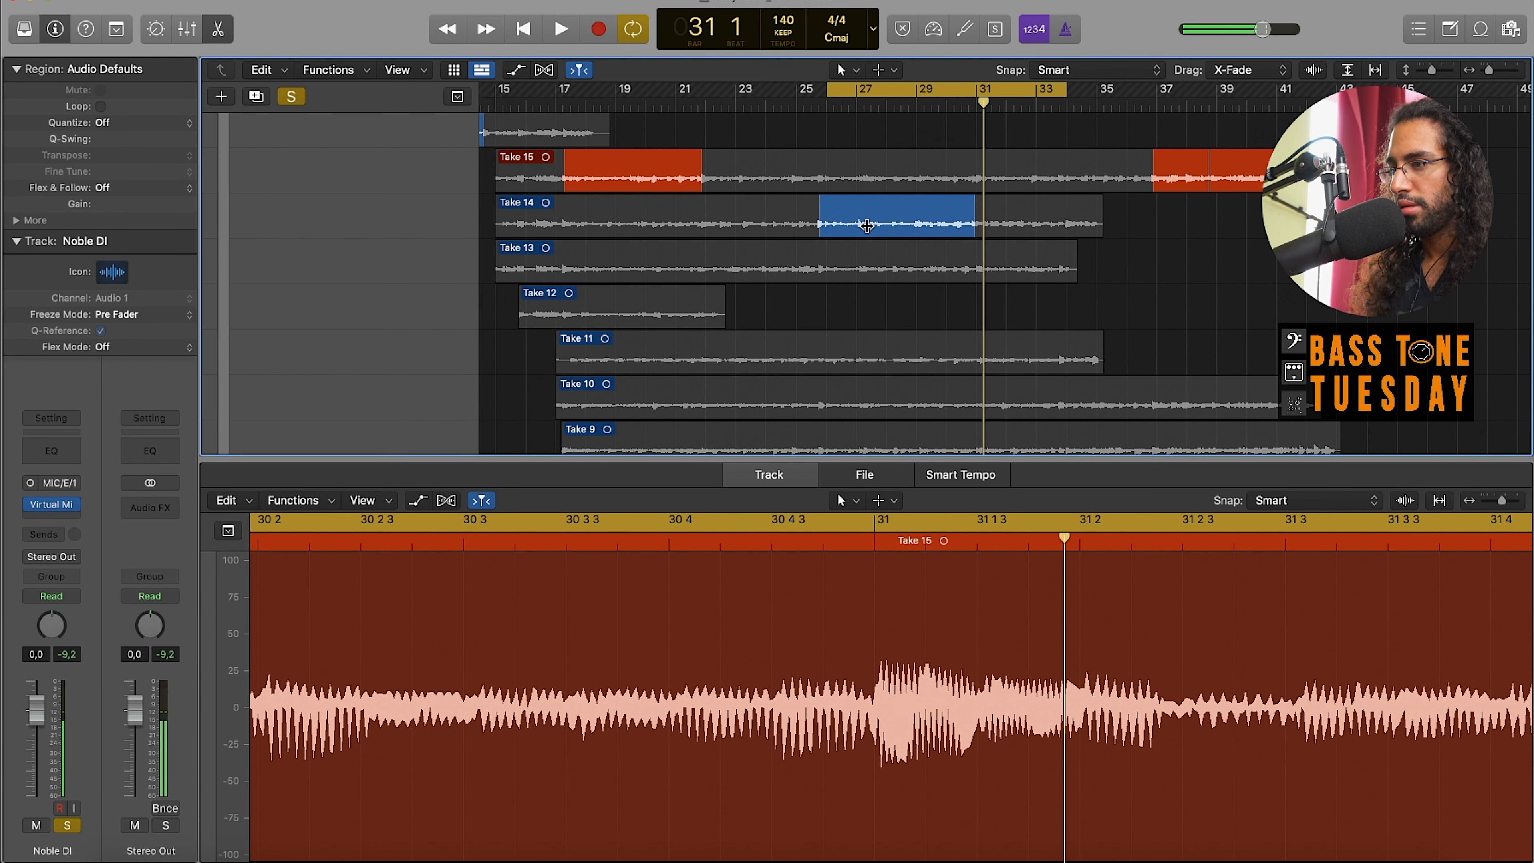
pyautogui.moveTo(909, 262)
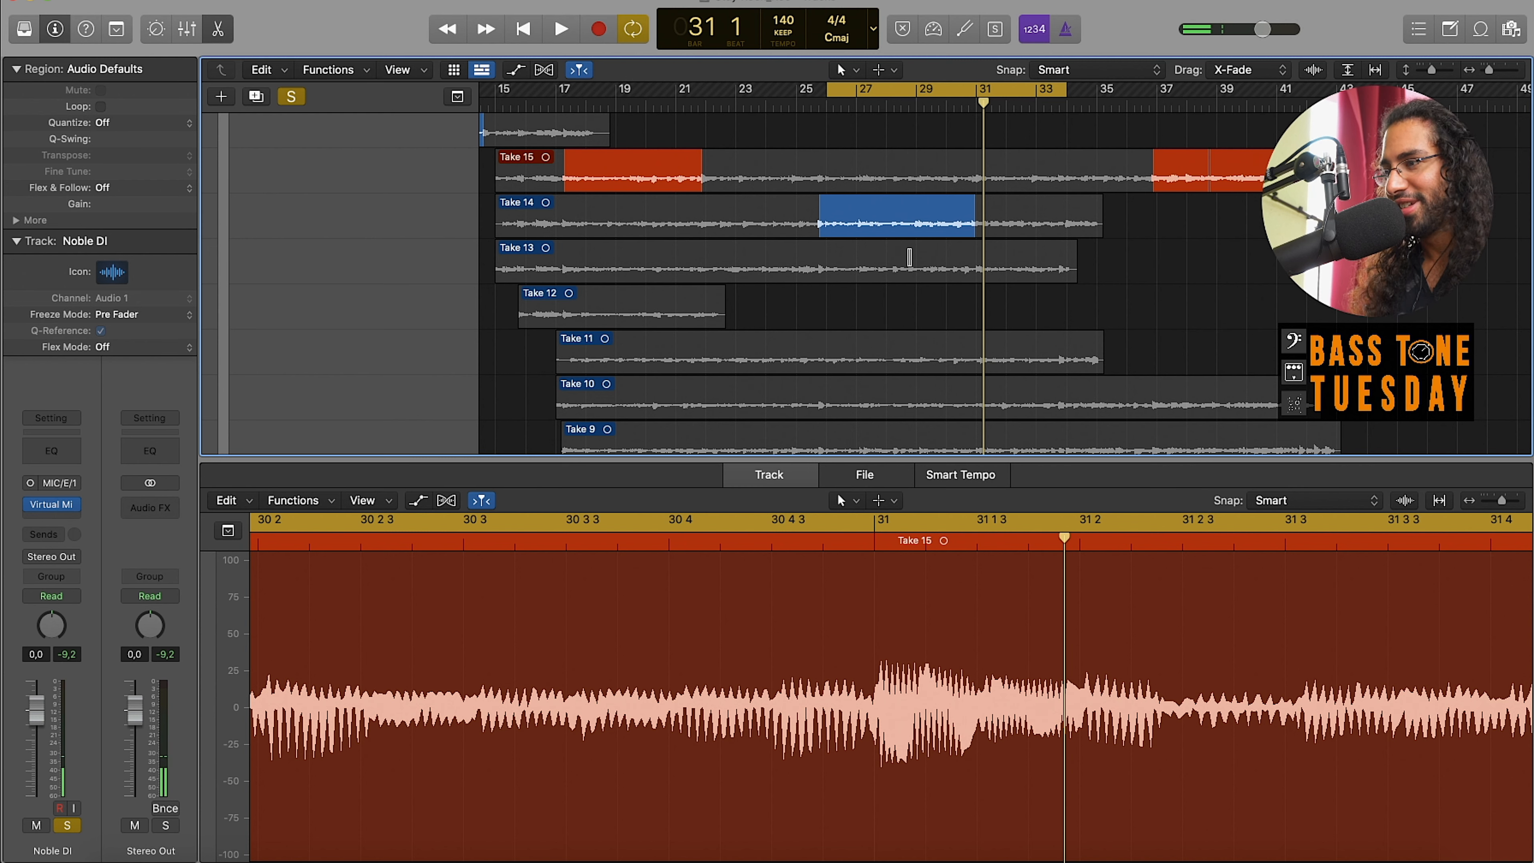
pyautogui.click(561, 28)
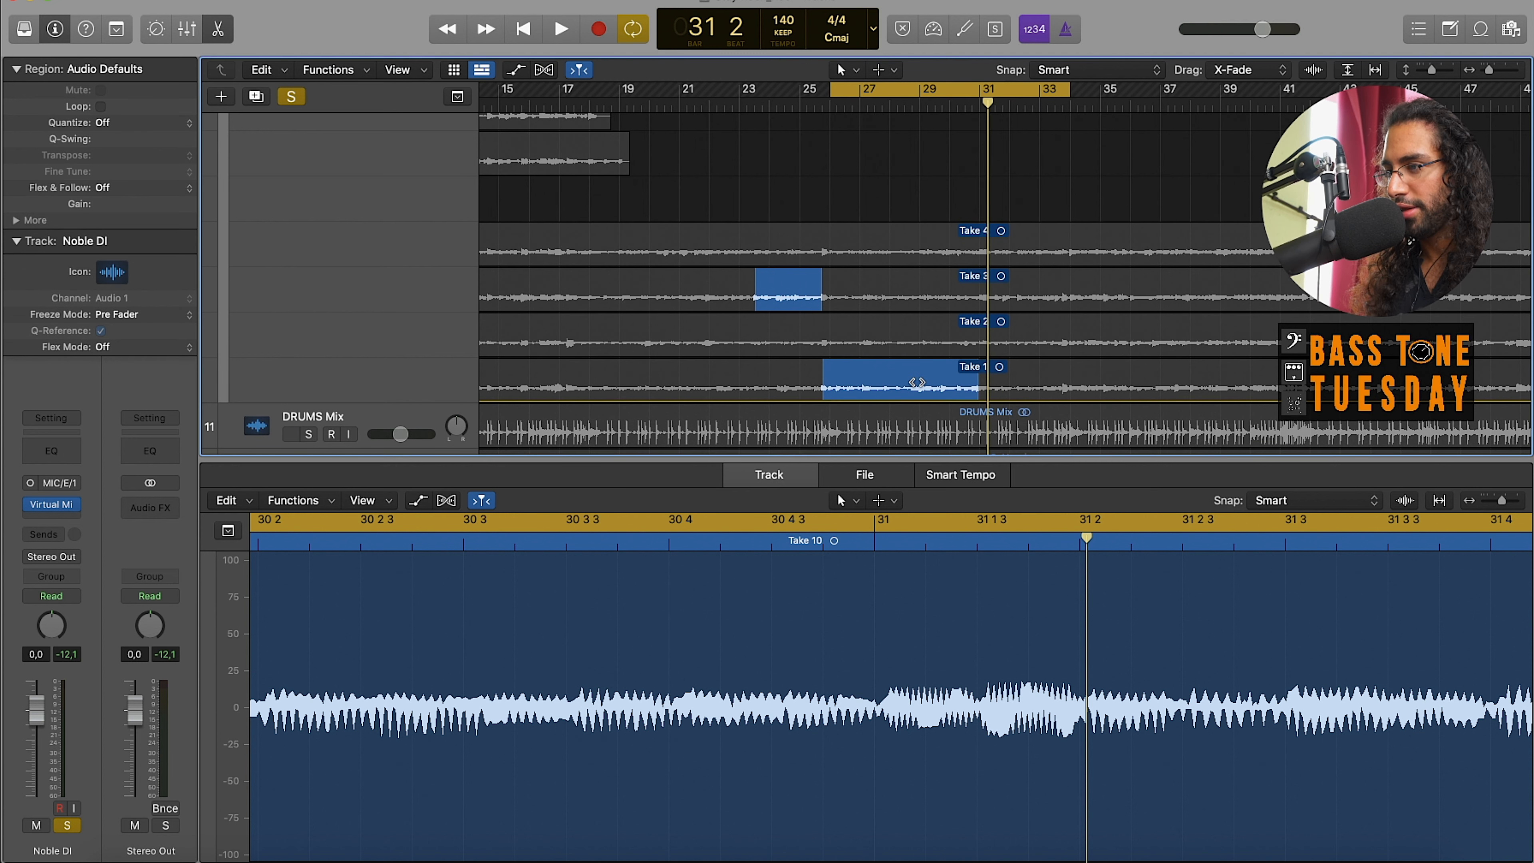
# - Play Take 1 against the drums around bar 32
pyautogui.click(561, 28)
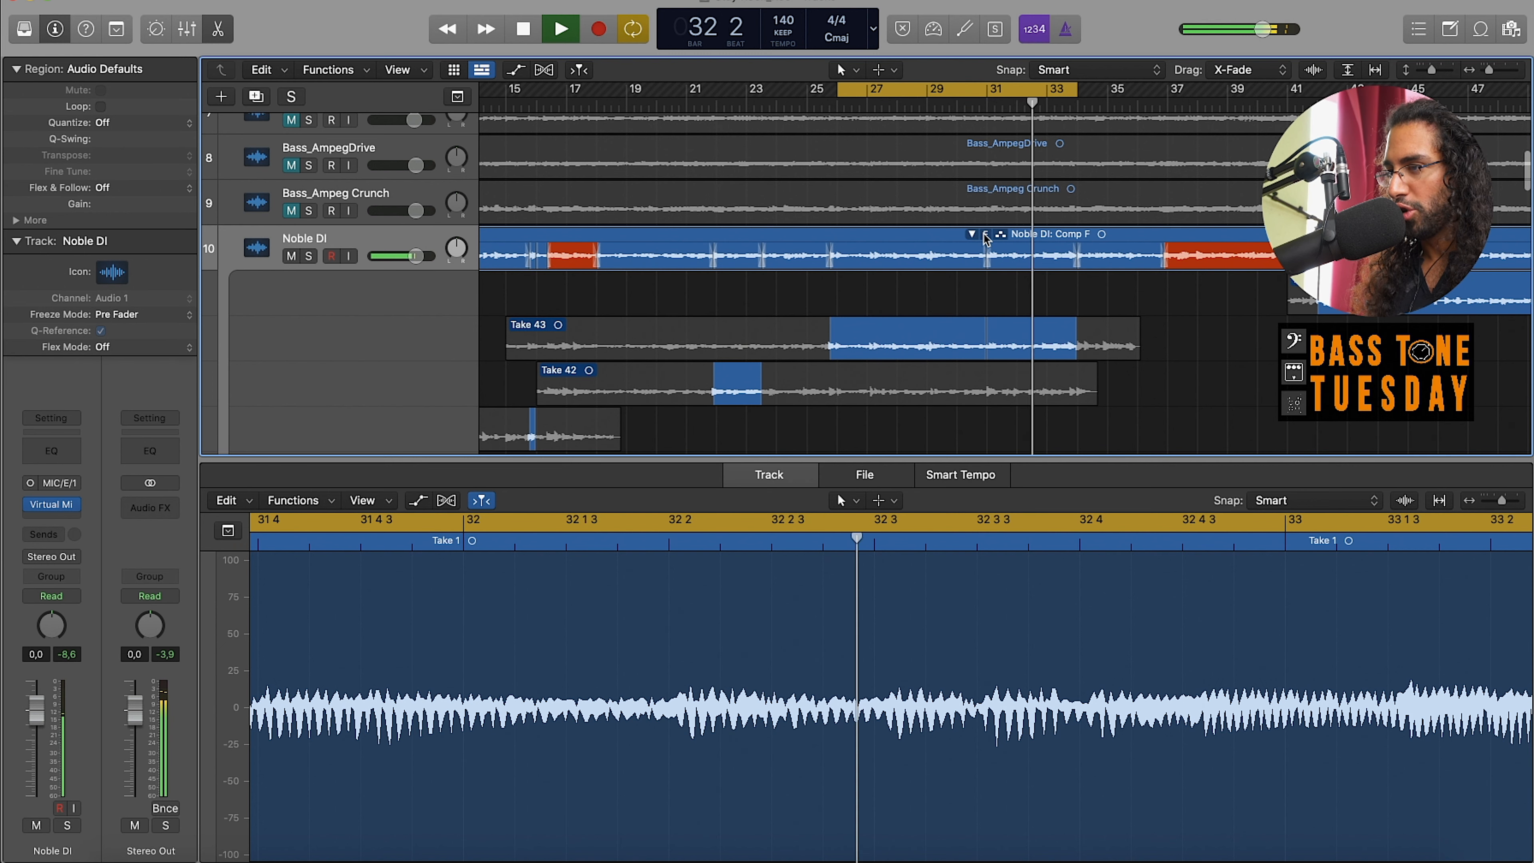
pyautogui.click(972, 235)
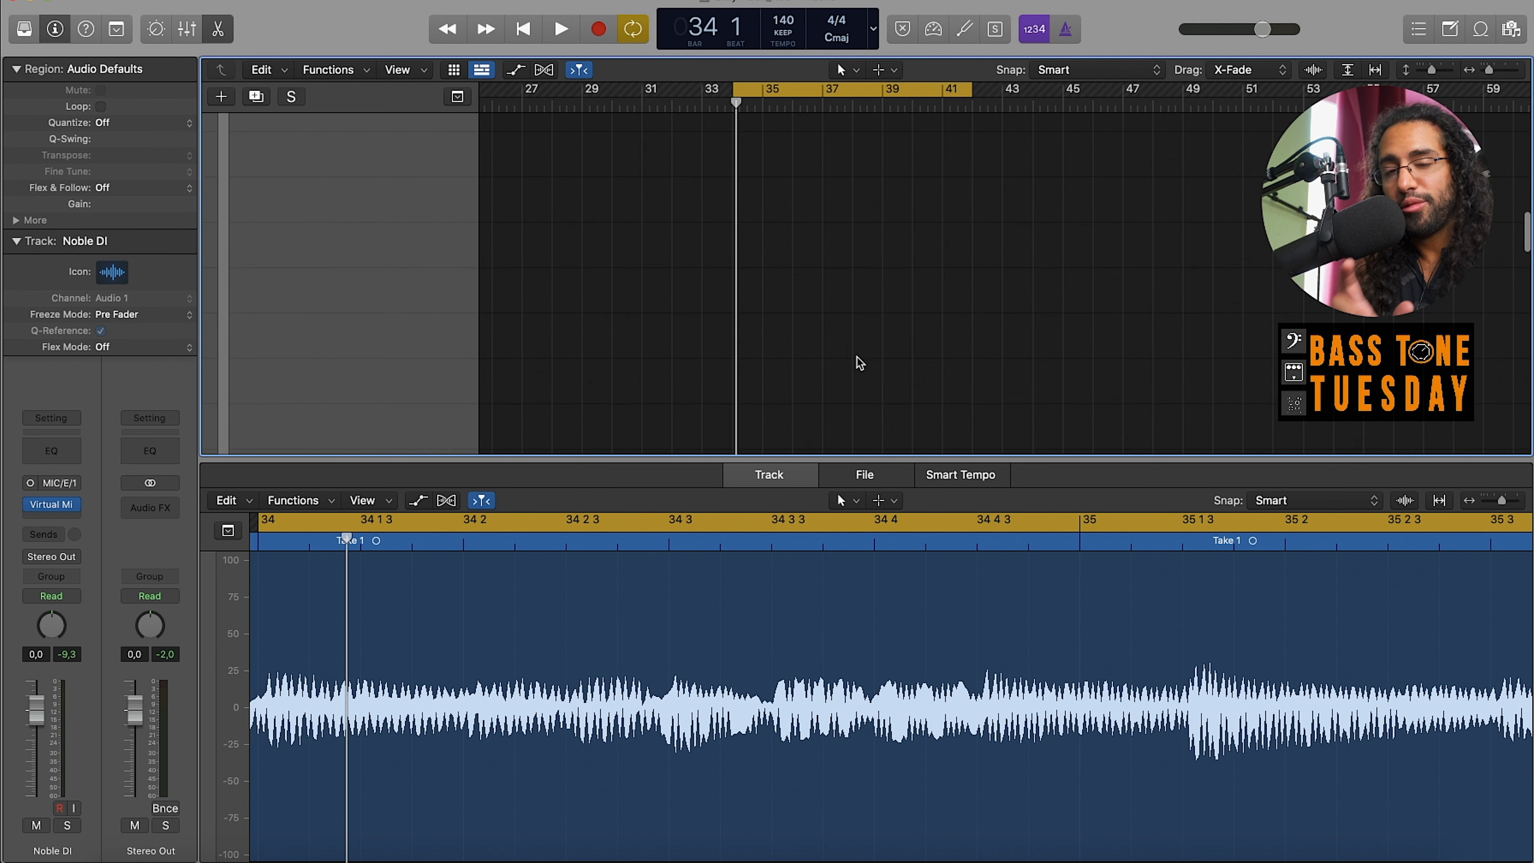
pyautogui.moveTo(807, 244)
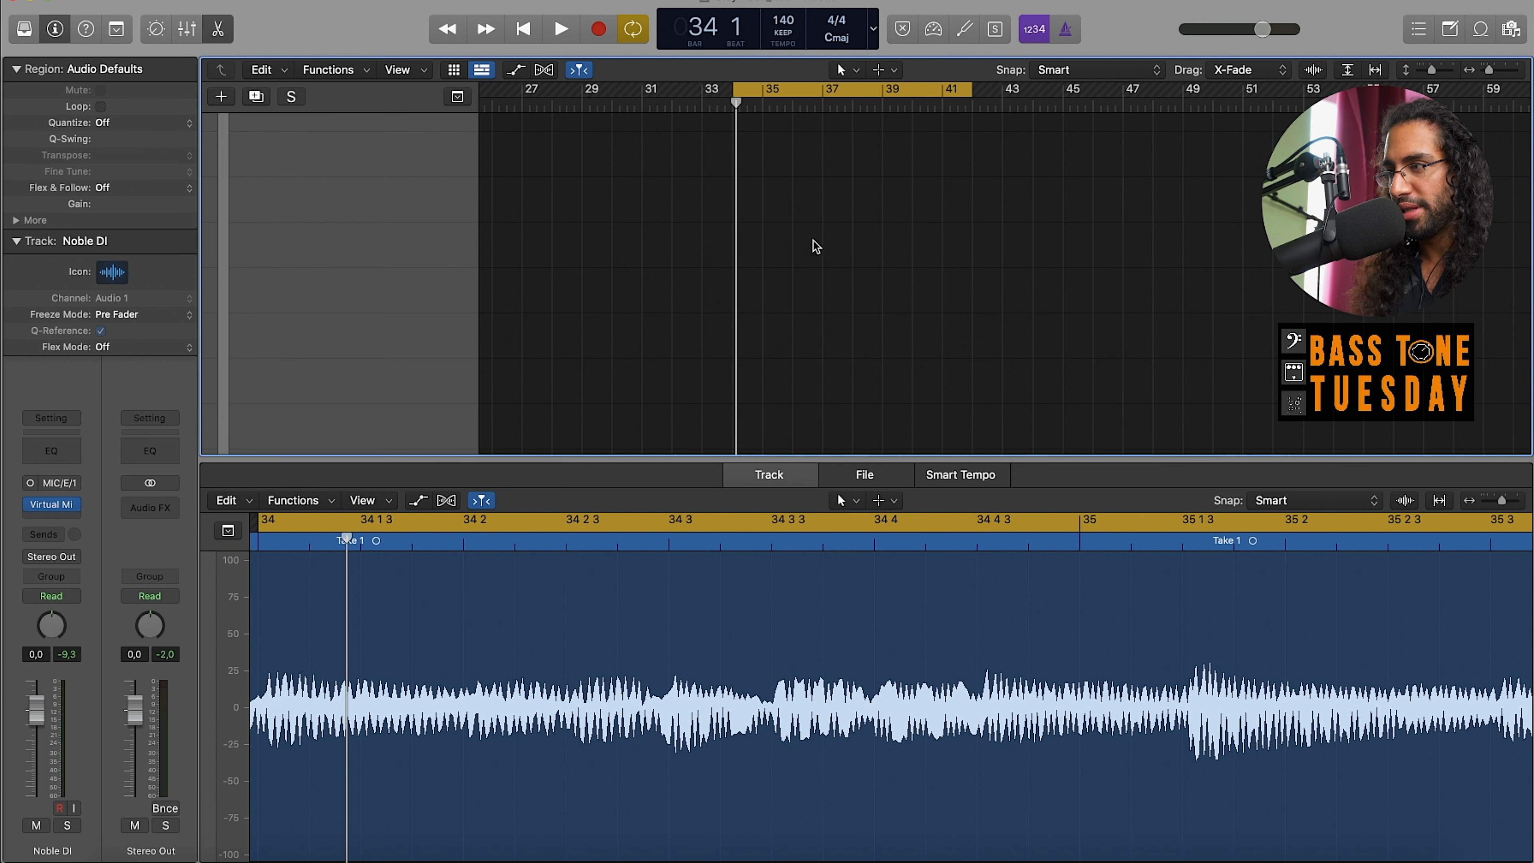
pyautogui.moveTo(516, 158)
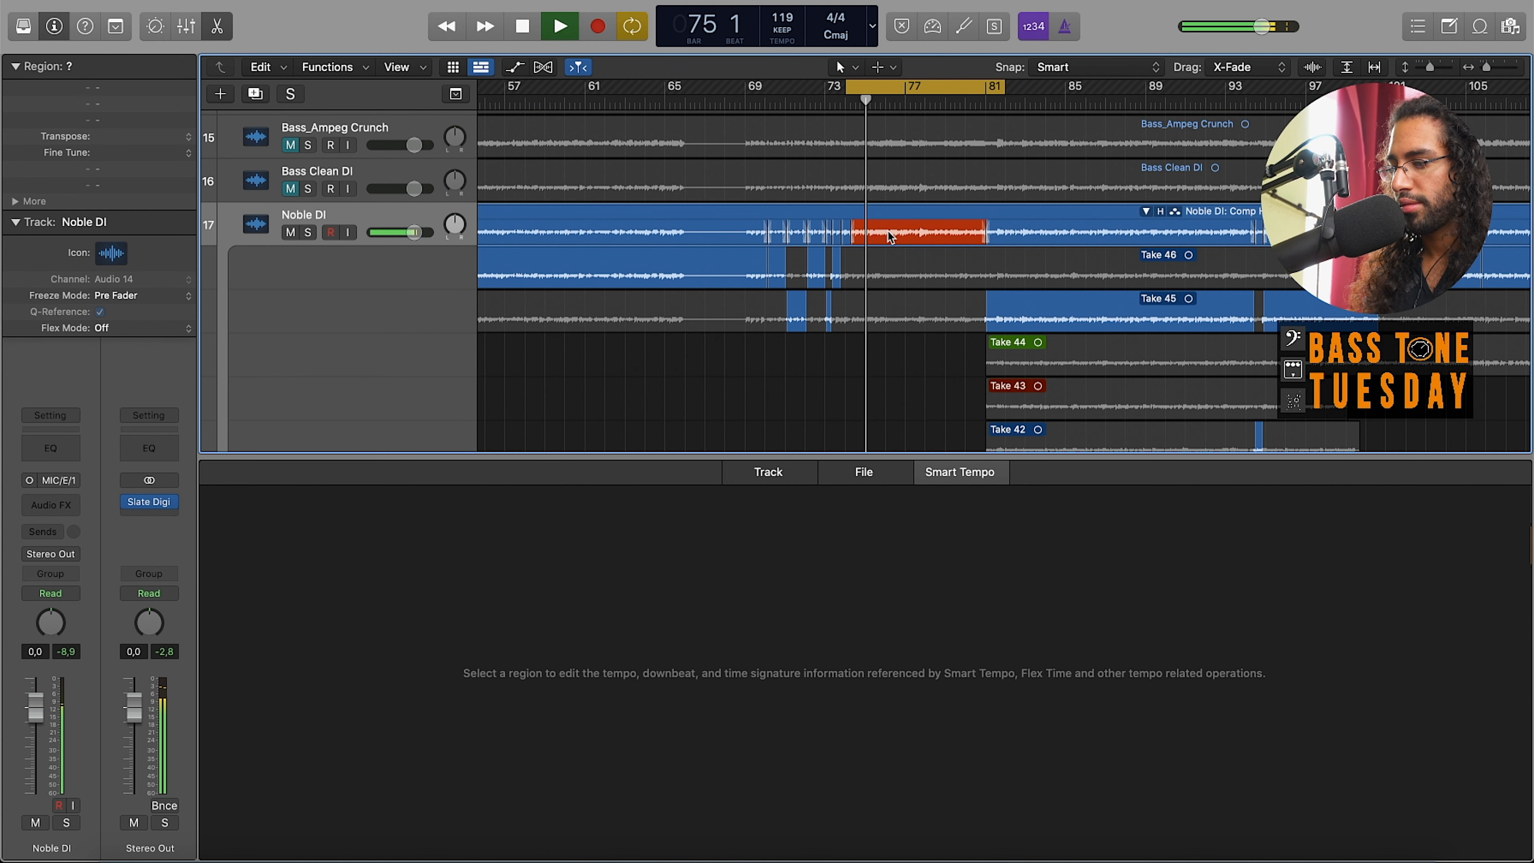
# - Load Take 3's red comp section into the editor near bar 75
pyautogui.click(768, 472)
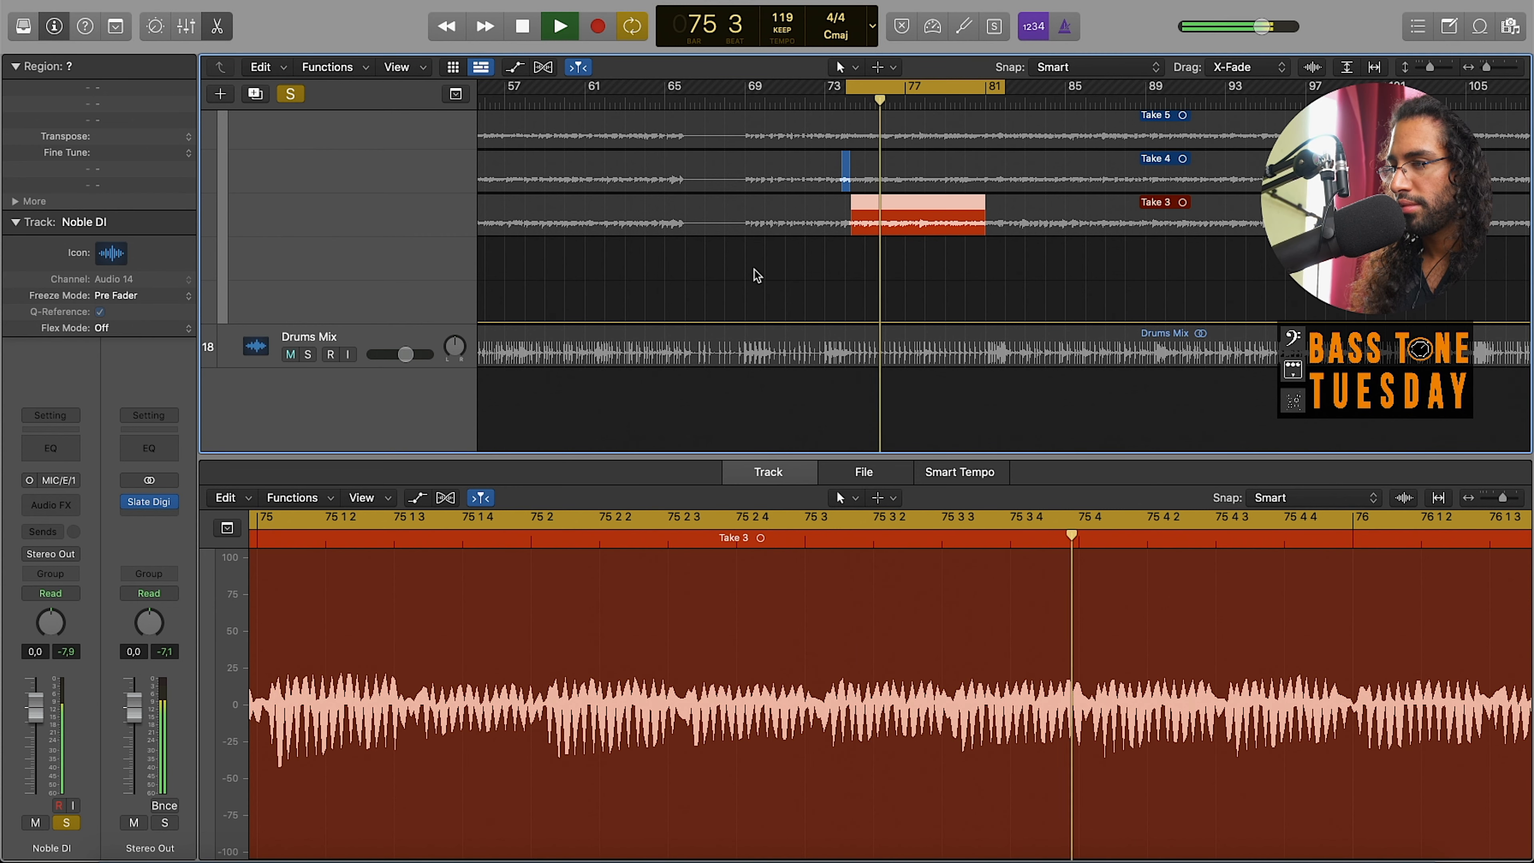
# - Audition Takes 5 and 37, stop playback, then load Take 45 in the editor
pyautogui.click(560, 26)
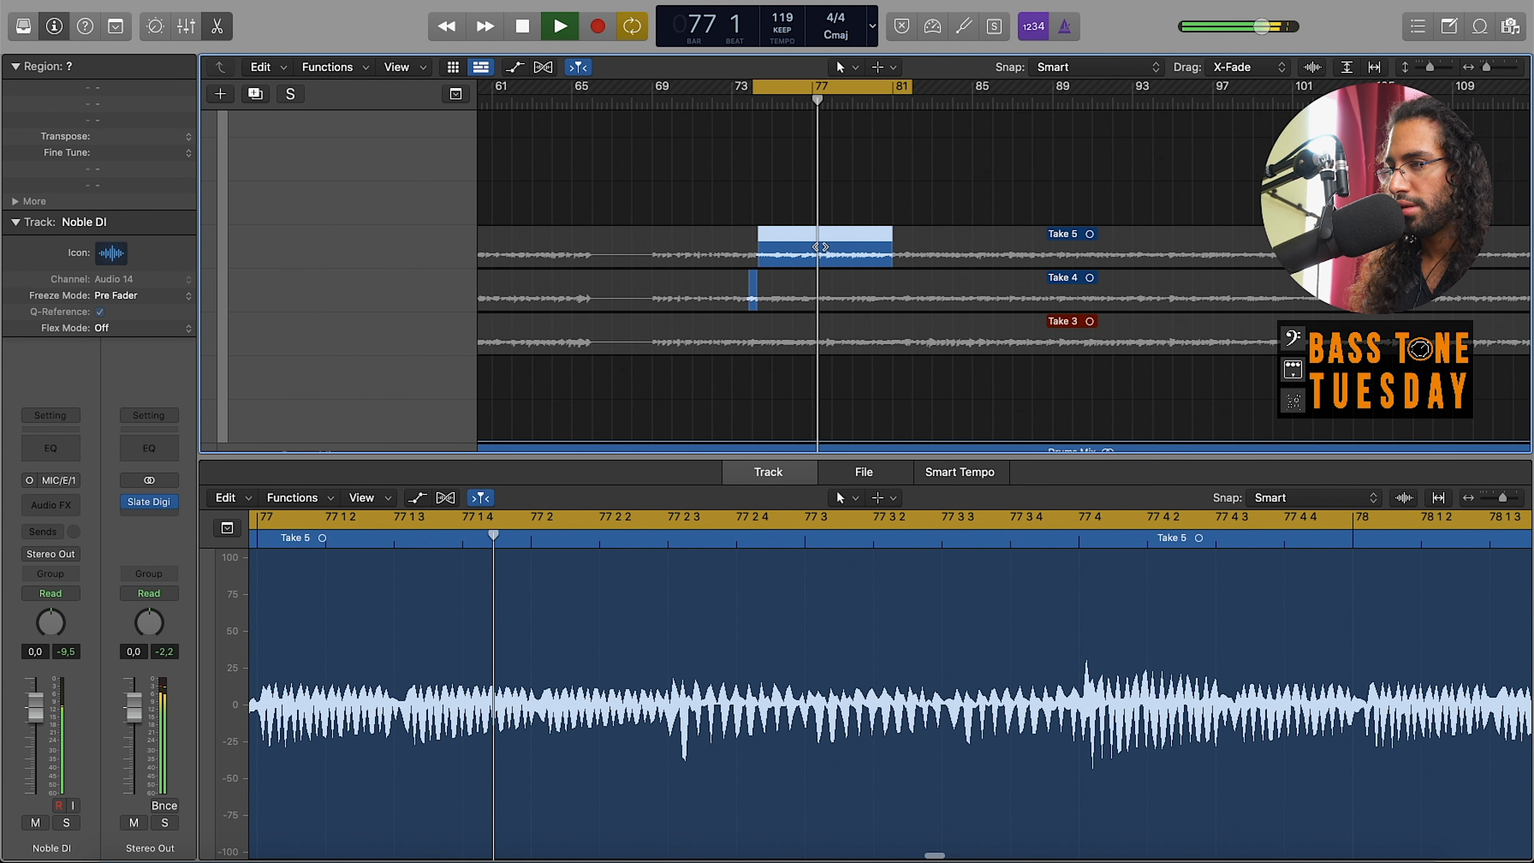
pyautogui.click(559, 25)
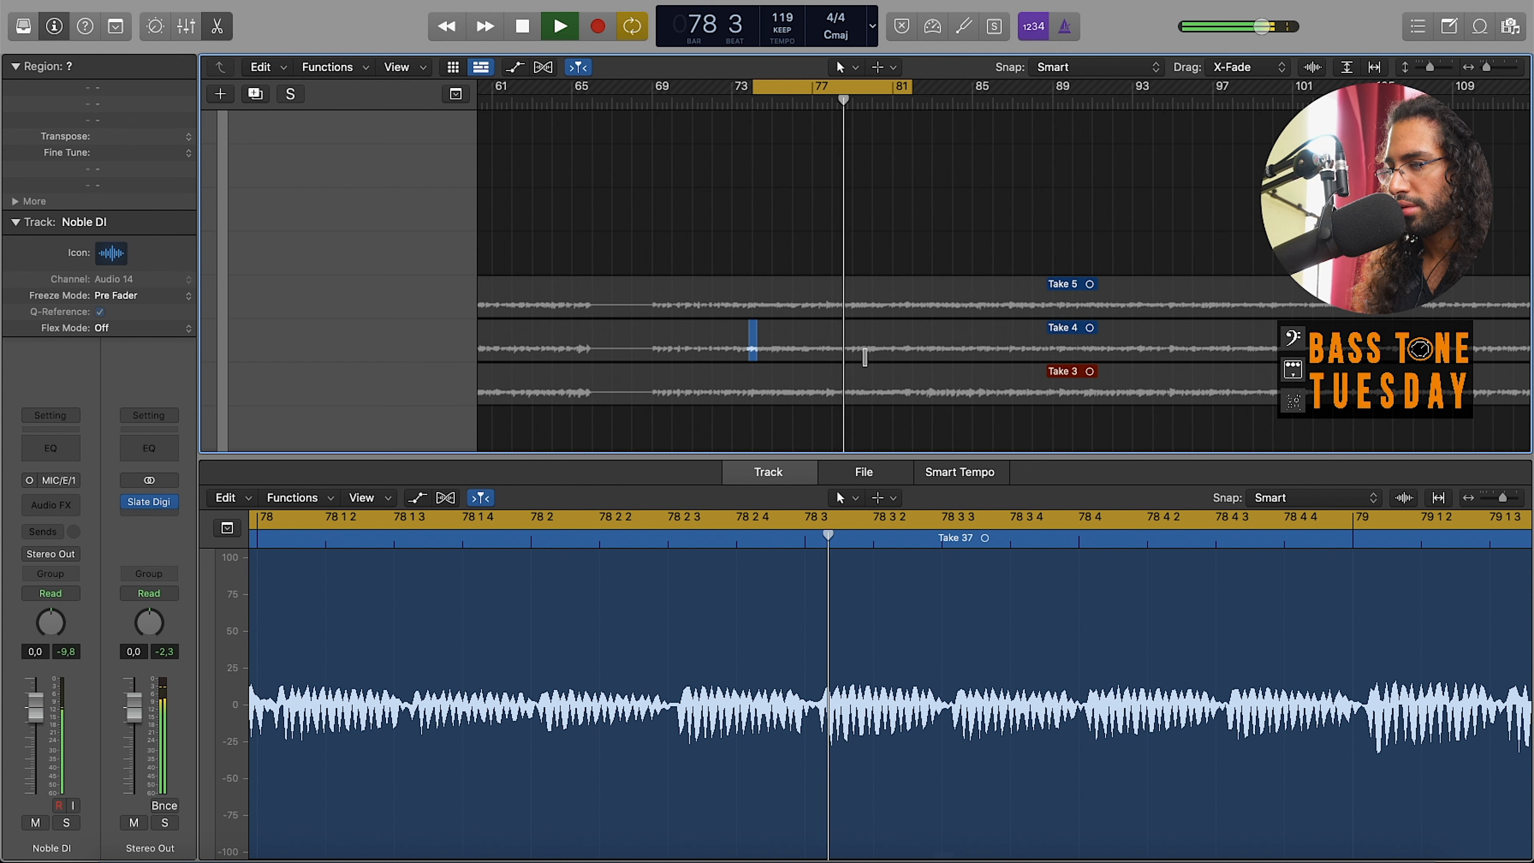
pyautogui.click(521, 26)
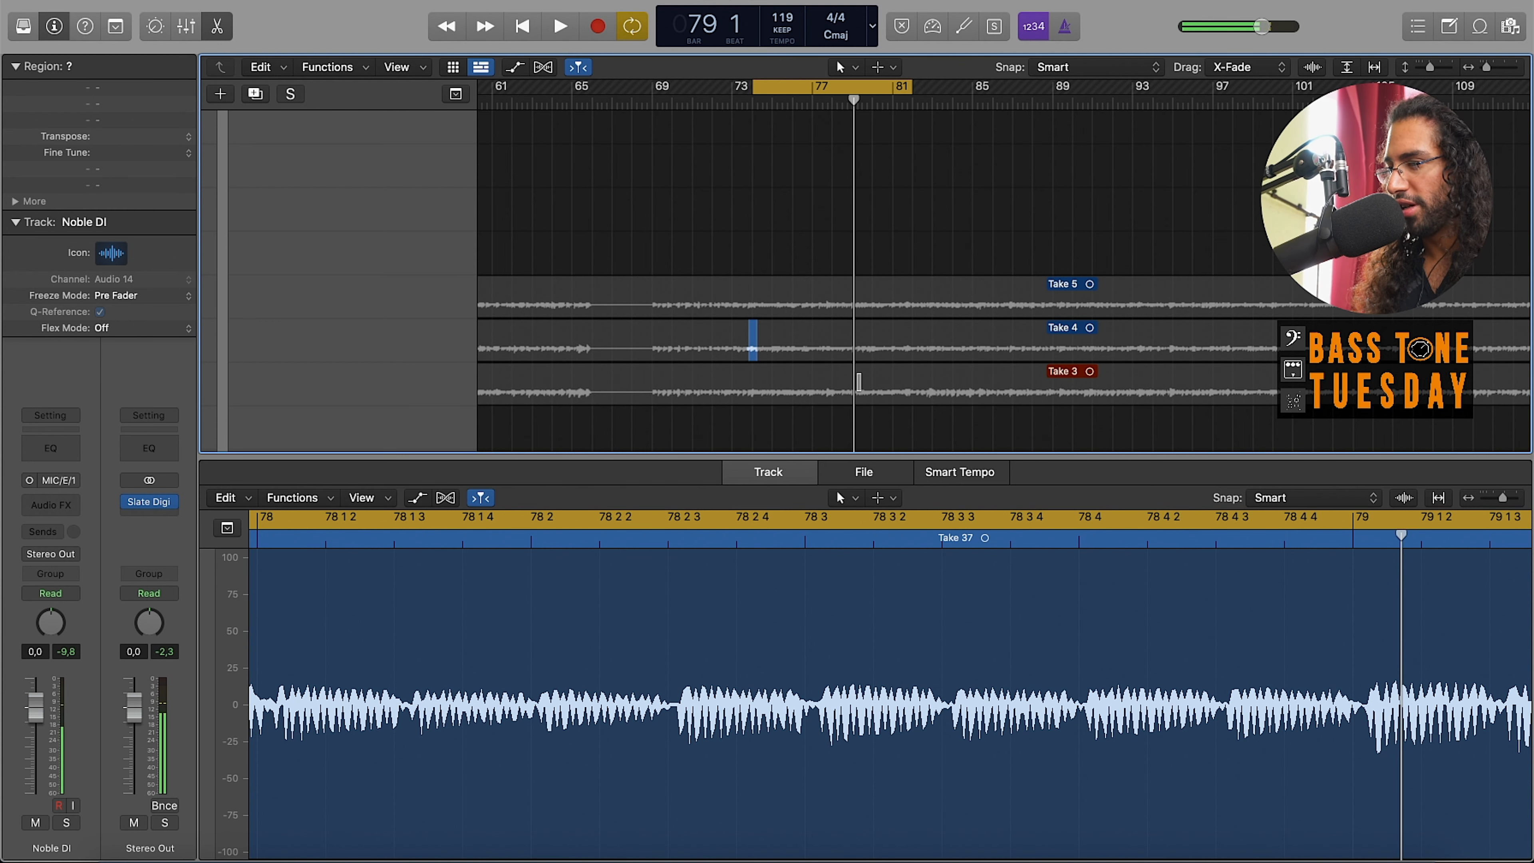
pyautogui.click(558, 26)
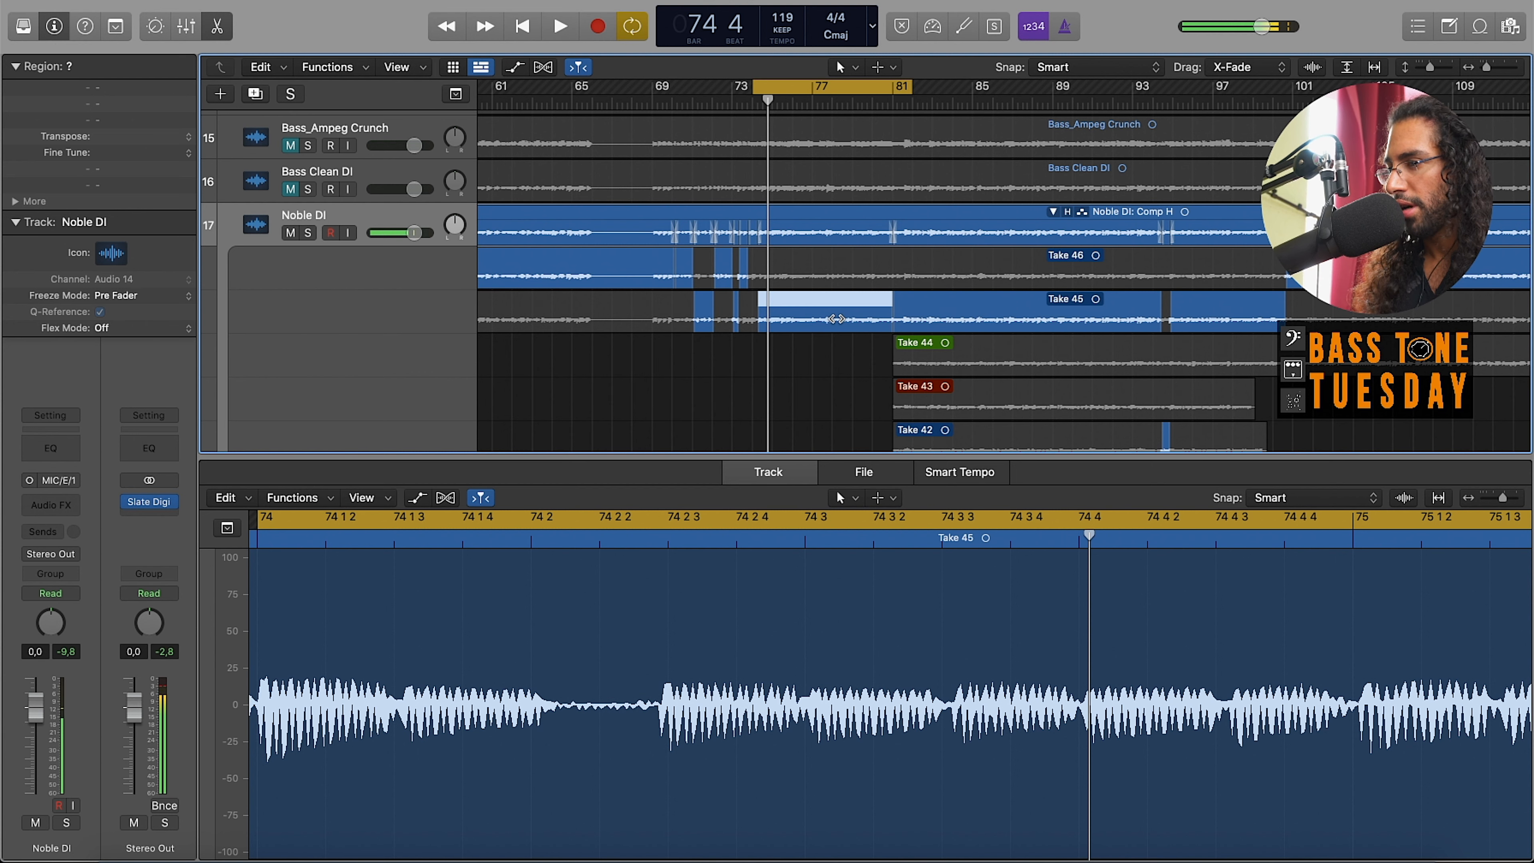
# - Play Take 45, switch the editor to Take 46 and select Take 3's comped section
pyautogui.click(559, 25)
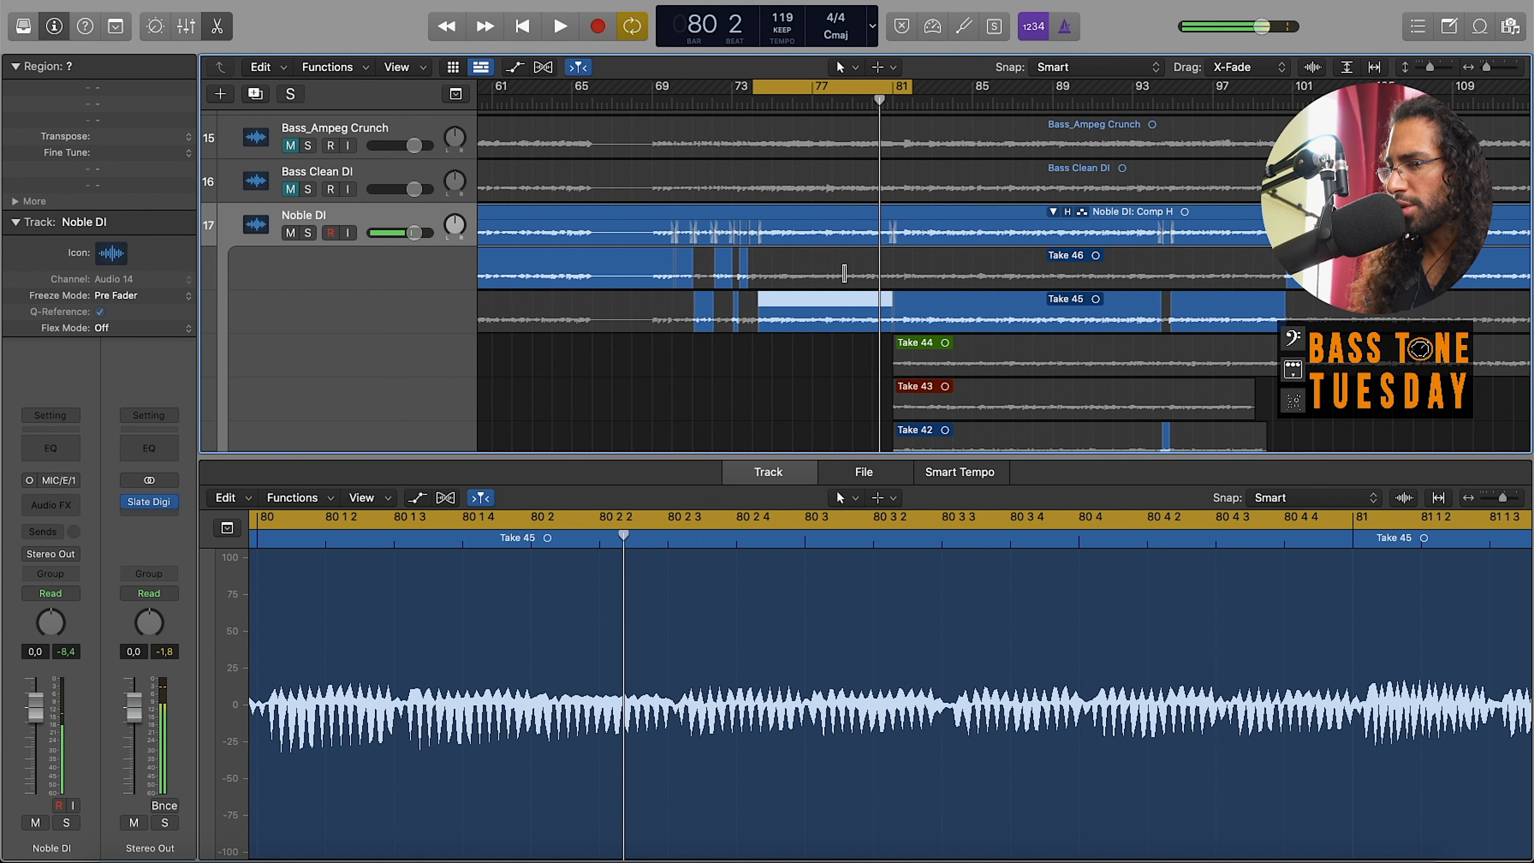
pyautogui.click(558, 26)
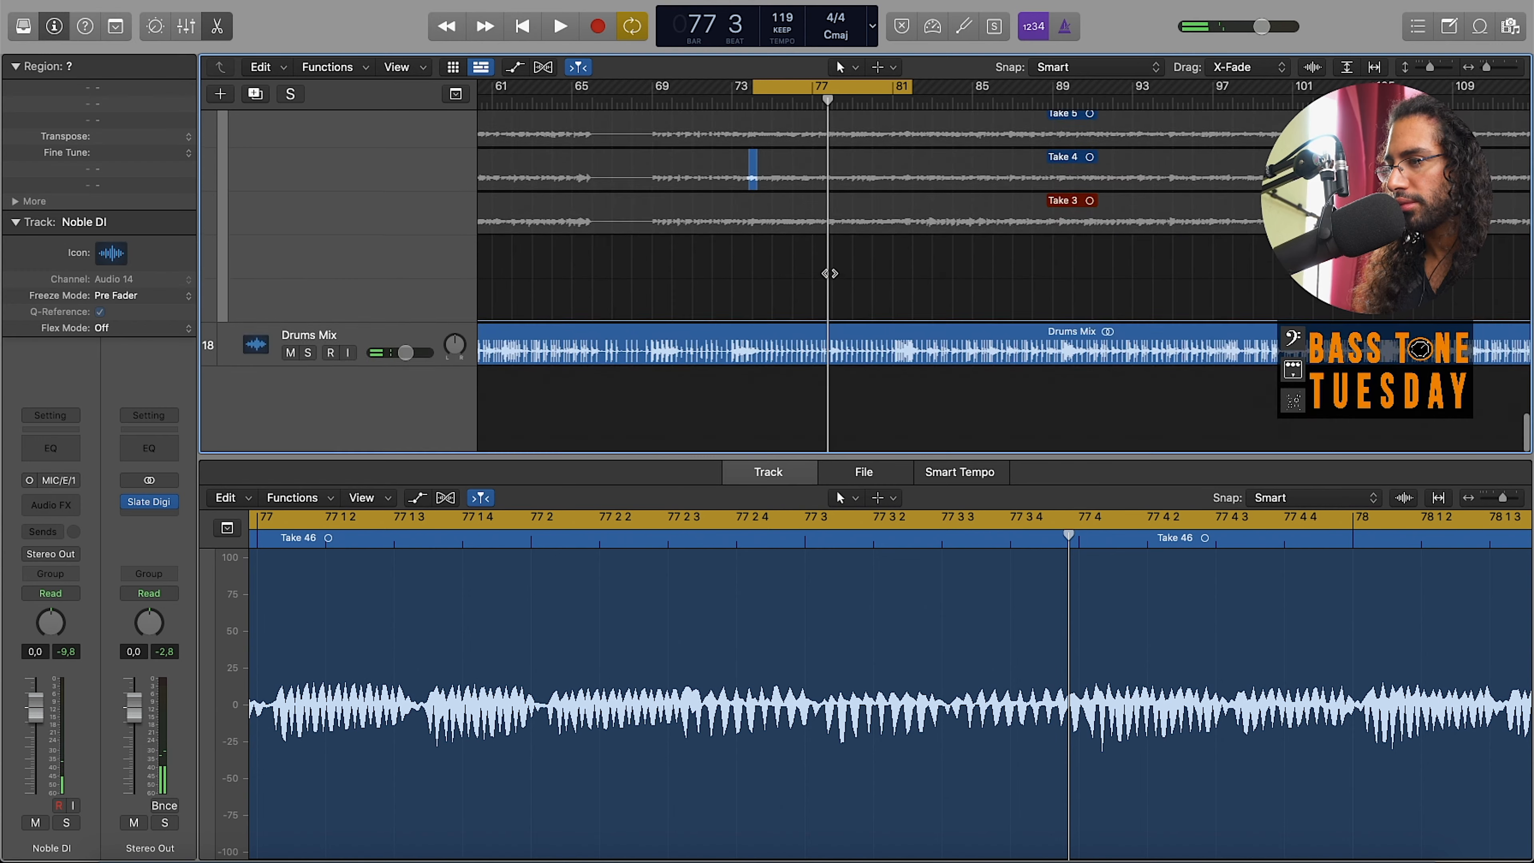
pyautogui.click(559, 26)
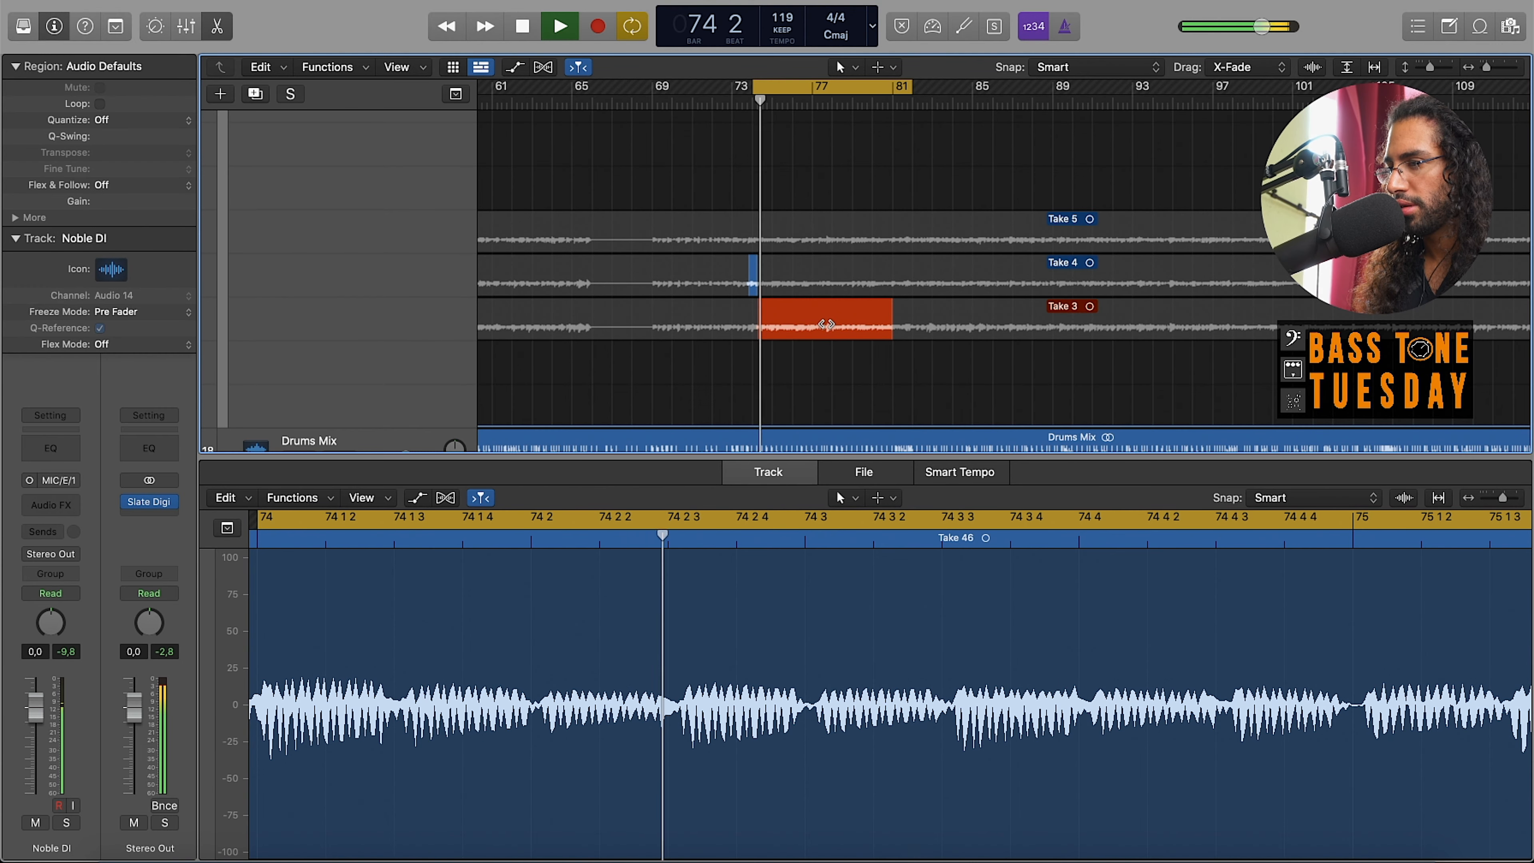